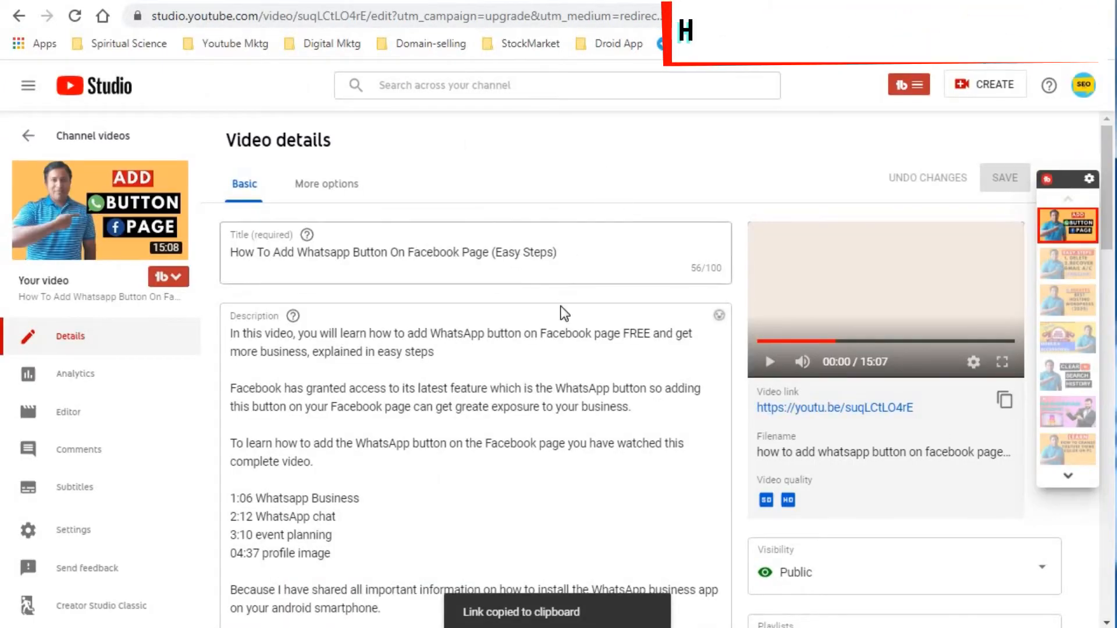
# - Subscribe to the SEO Worker channel from the watch page
pyautogui.scroll(-3)
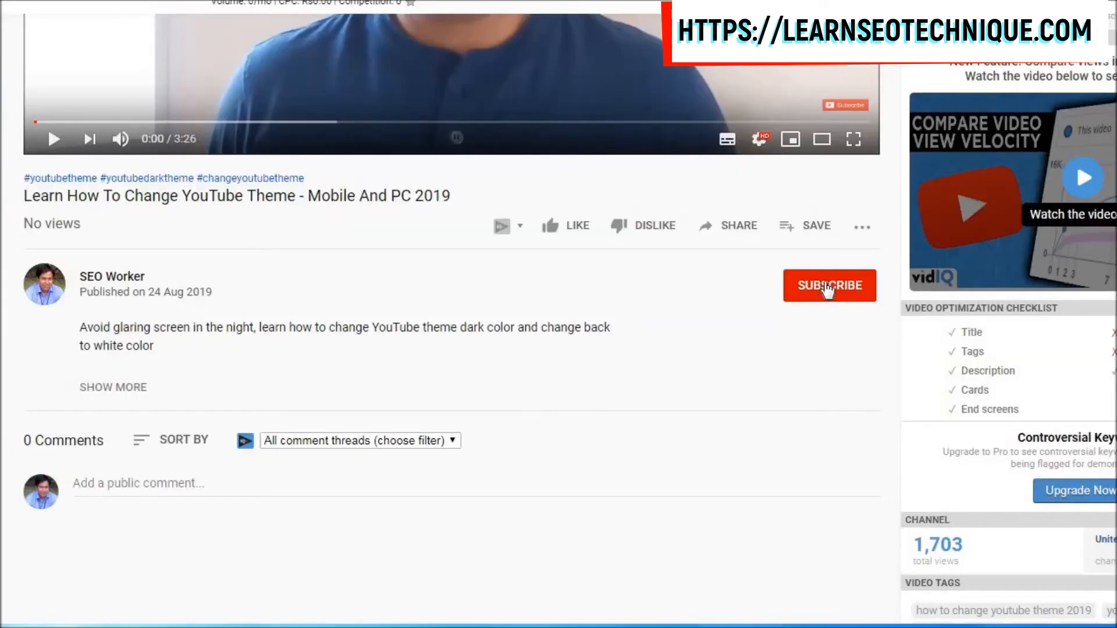
pyautogui.click(828, 285)
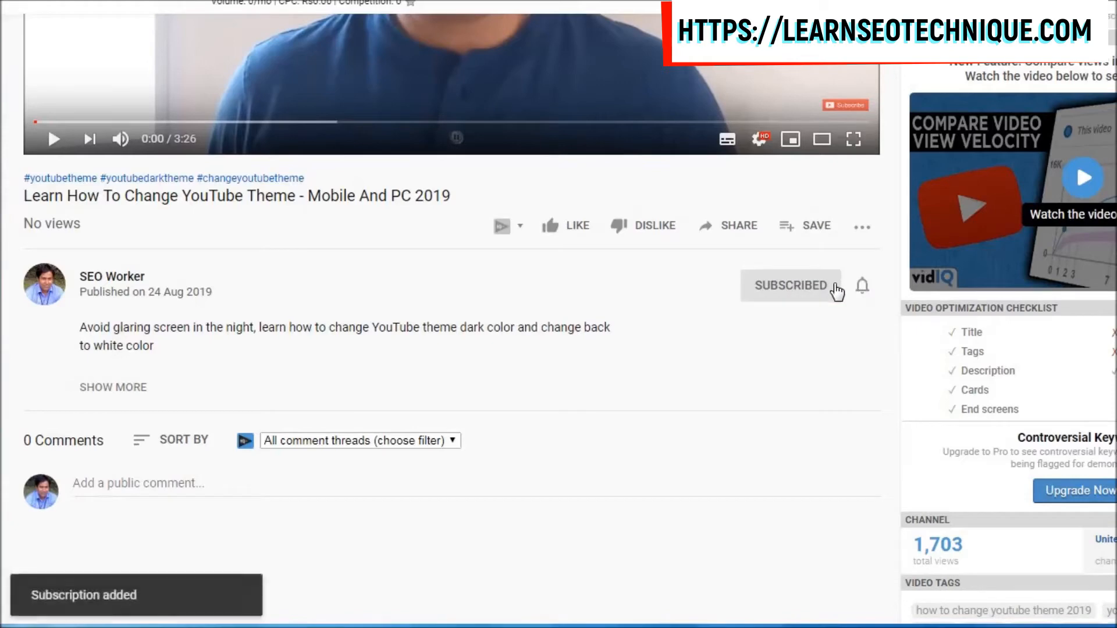
pyautogui.moveTo(863, 294)
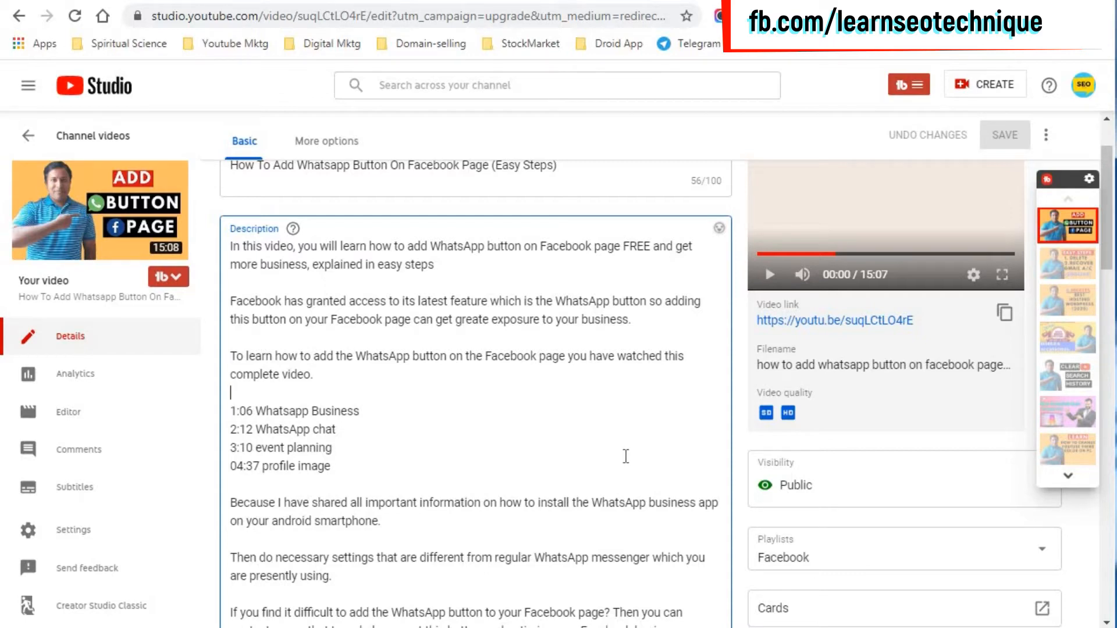
pyautogui.moveTo(335, 447)
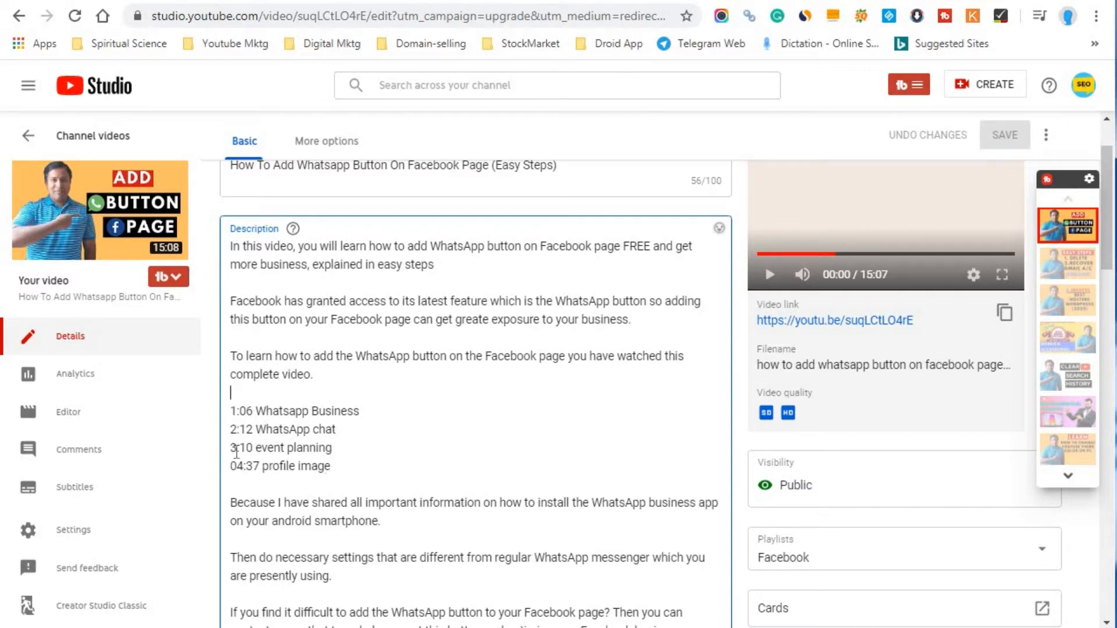
pyautogui.moveTo(262, 454)
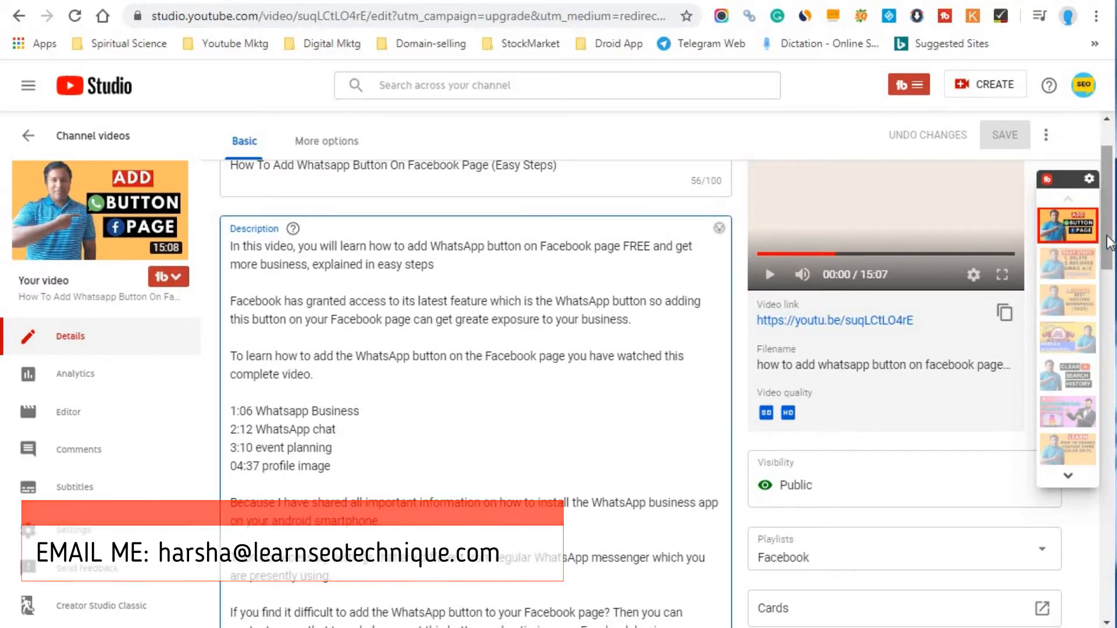
# - Play the Studio preview briefly and pause it at 6:09 of 15:07
pyautogui.scroll(3)
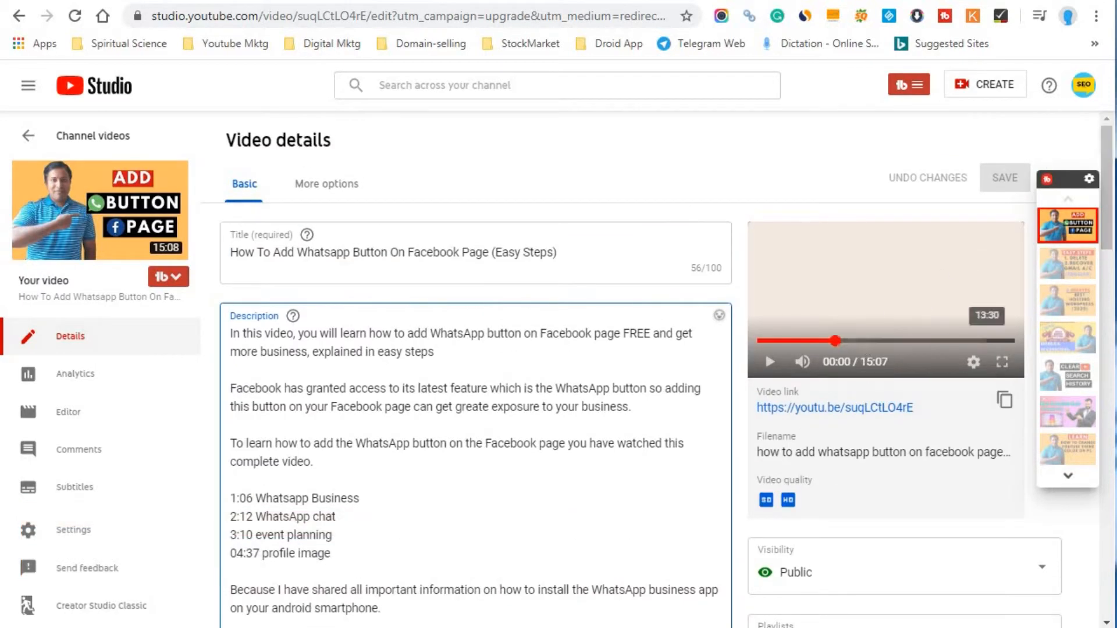
pyautogui.moveTo(868, 345)
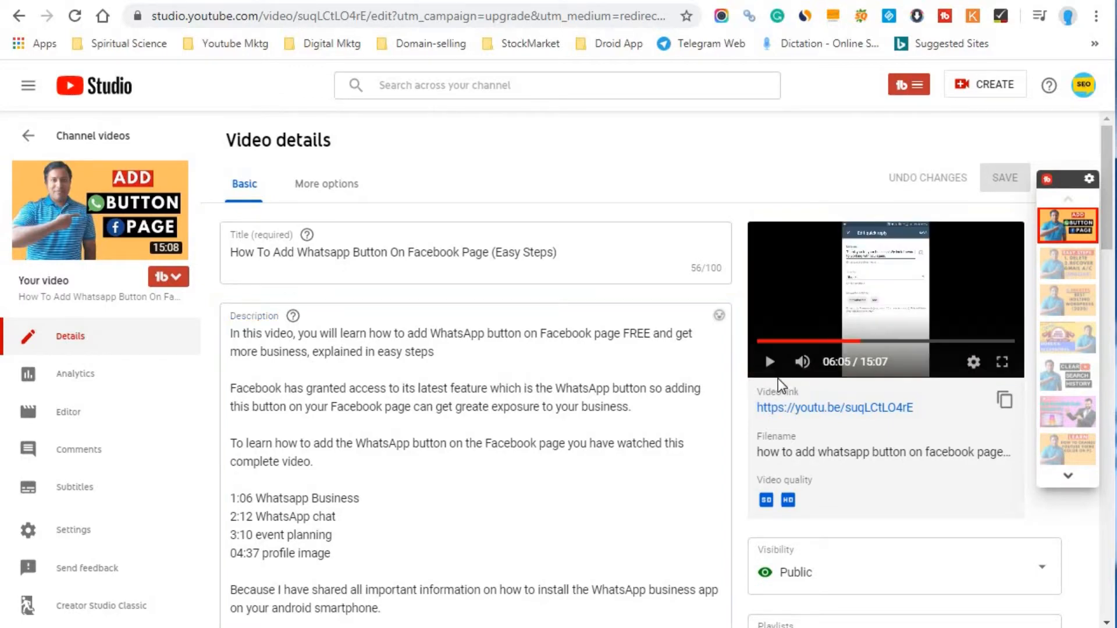
pyautogui.click(769, 362)
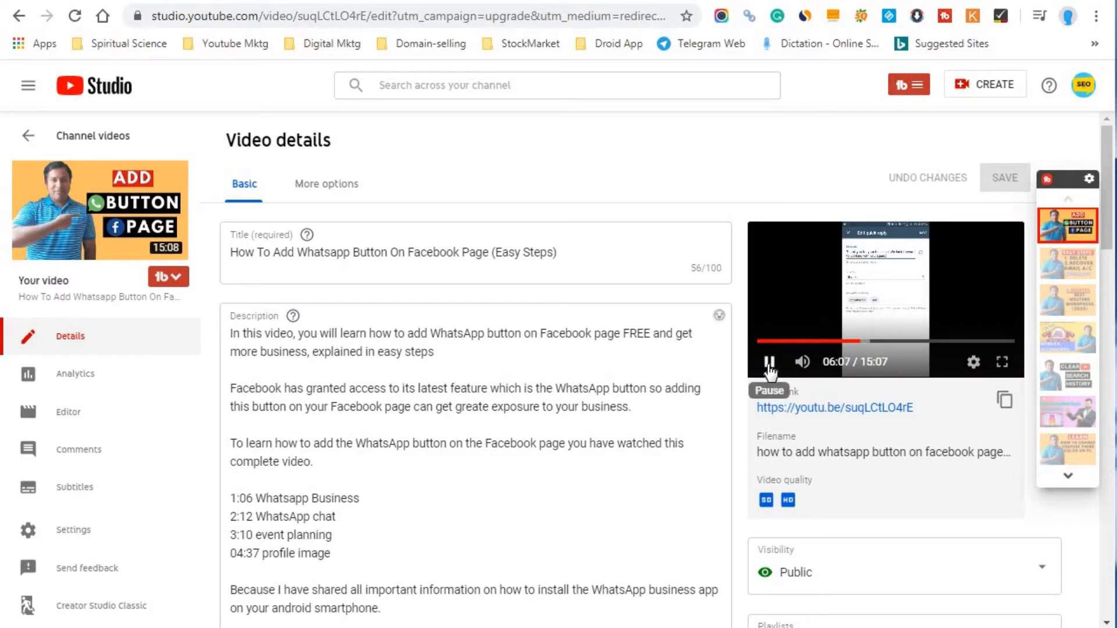
pyautogui.moveTo(726, 364)
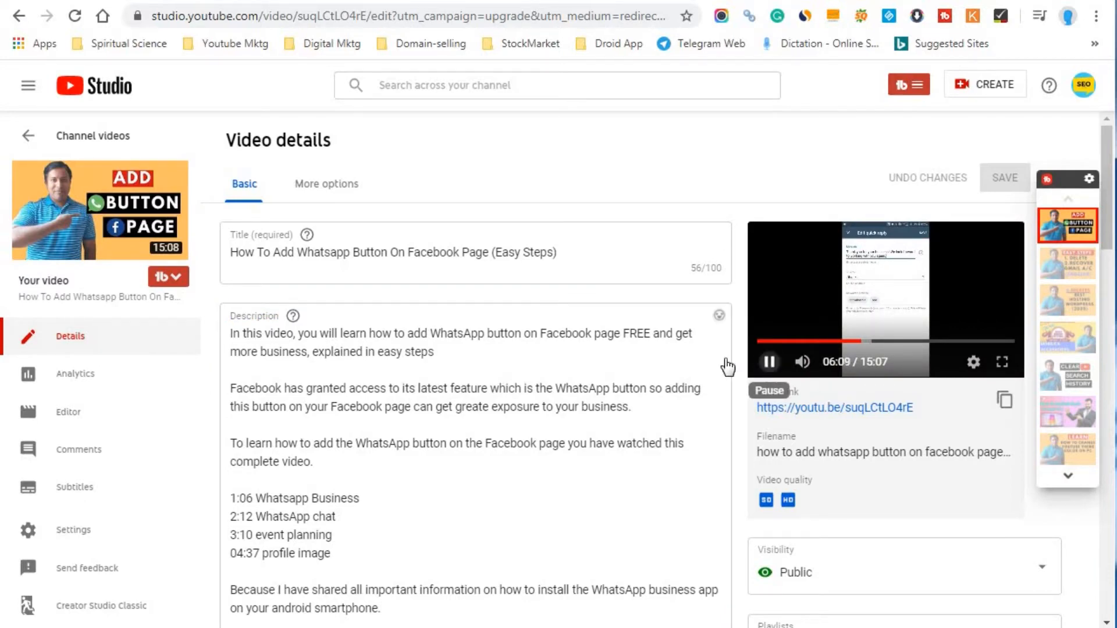
pyautogui.click(768, 362)
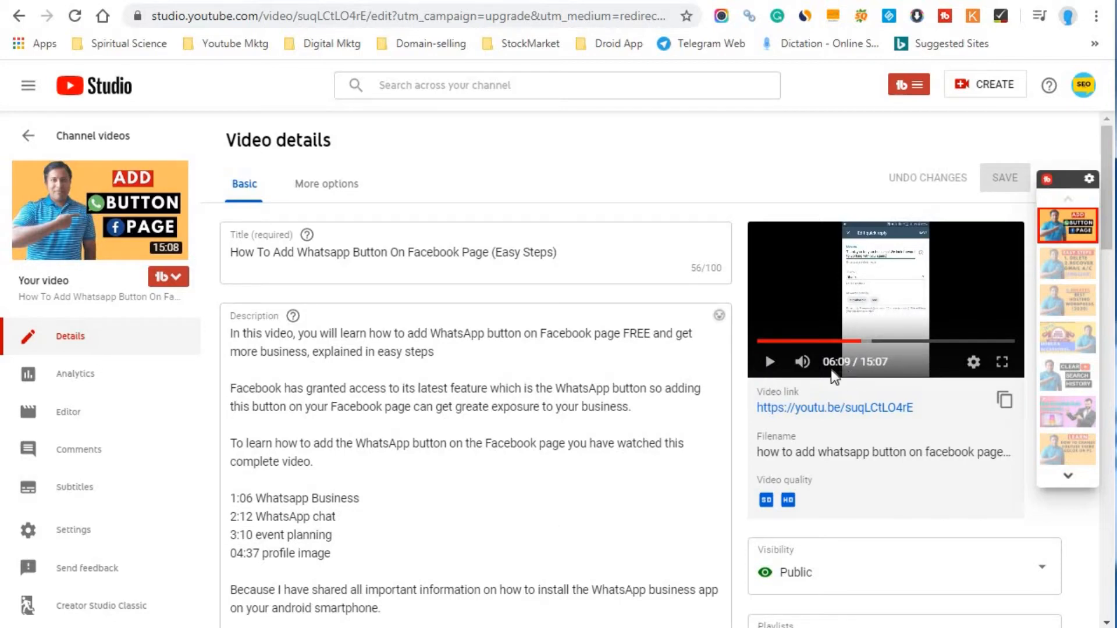
pyautogui.moveTo(395, 551)
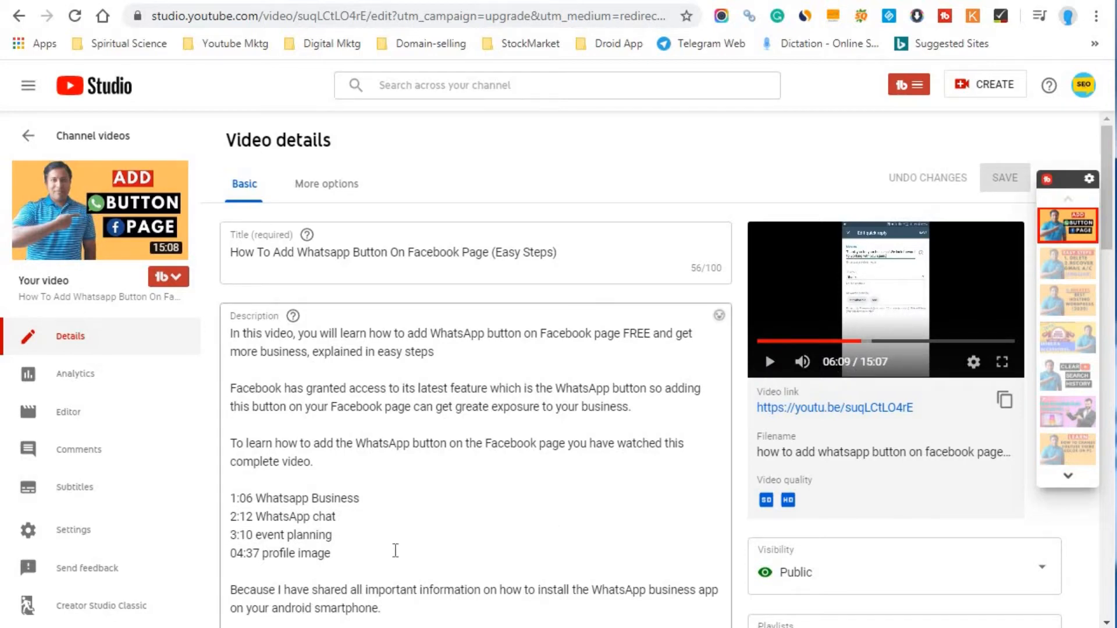
# - Add a new description line '06:09 add the message' after the 04:37 profile image entry
pyautogui.click(394, 551)
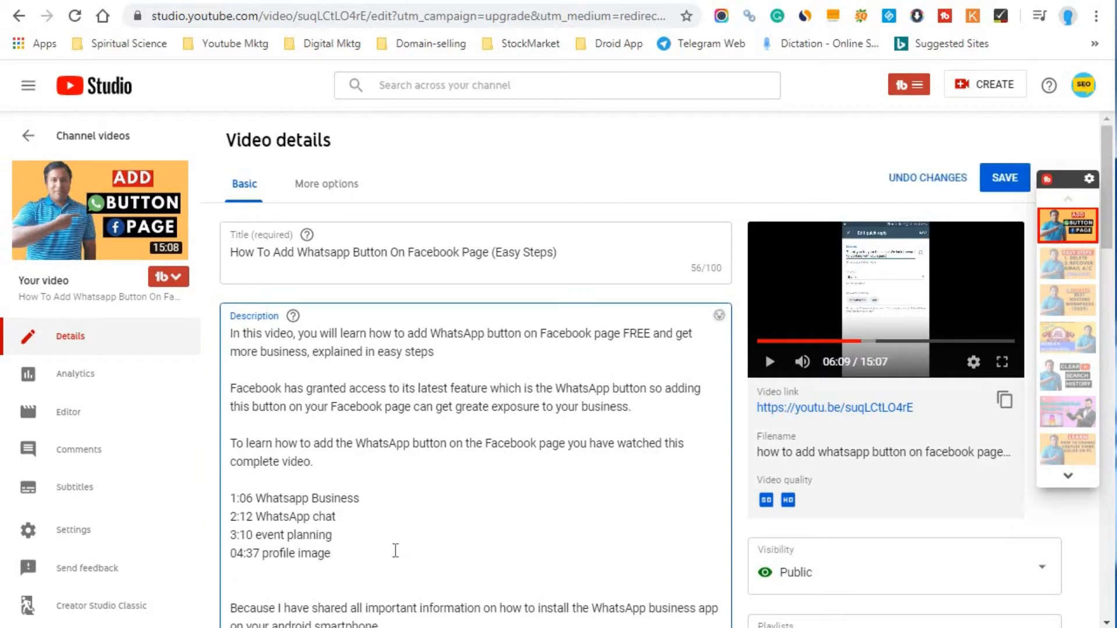
pyautogui.write('06:')
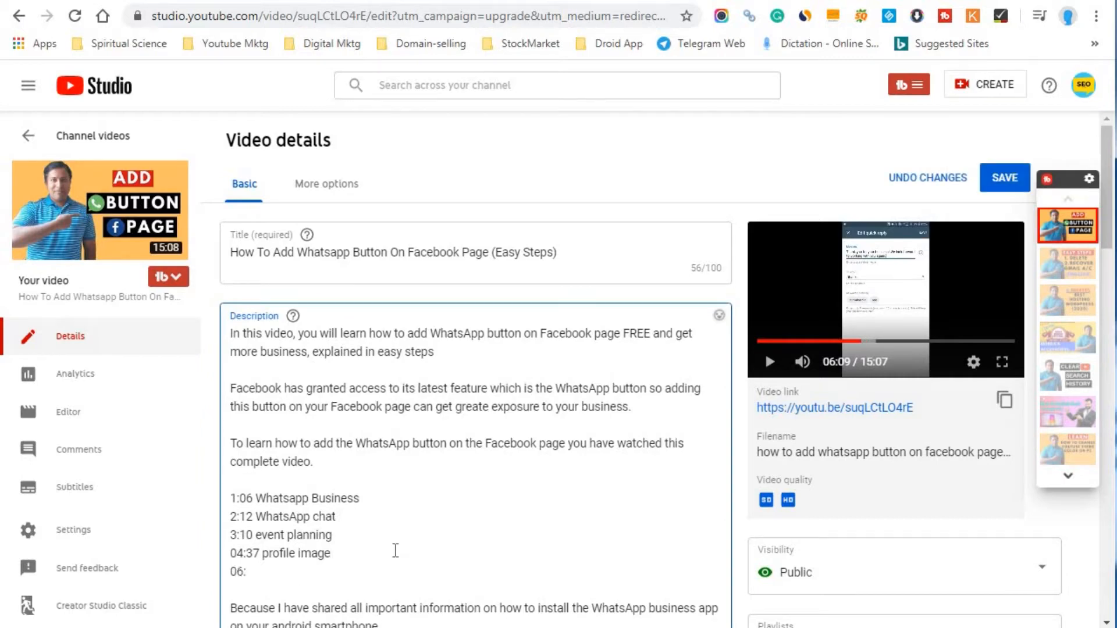
pyautogui.write('09')
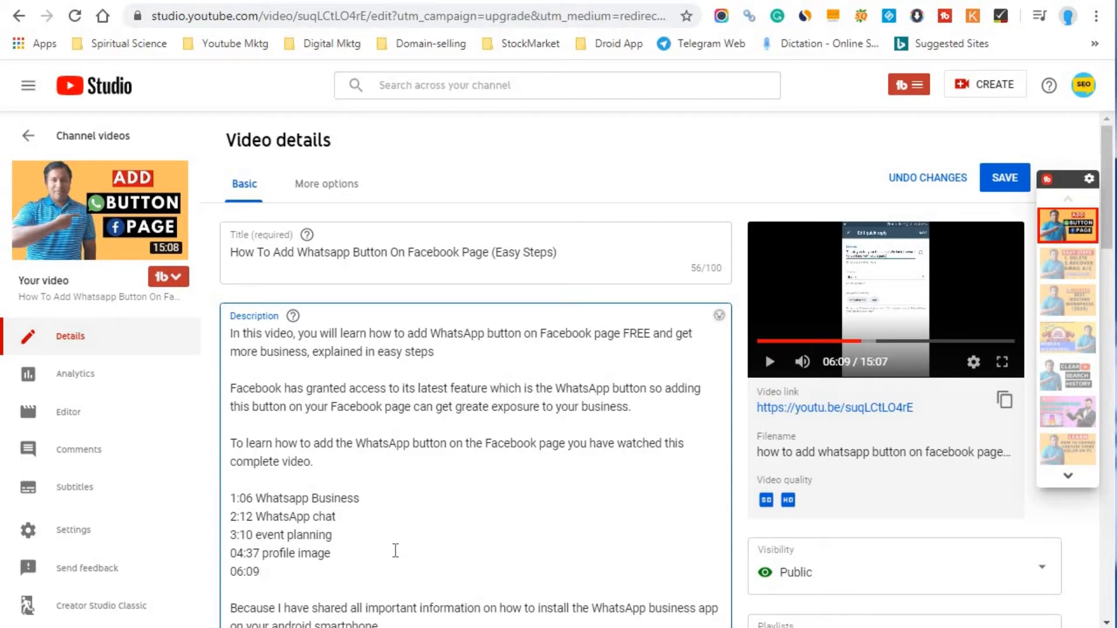
pyautogui.write('add')
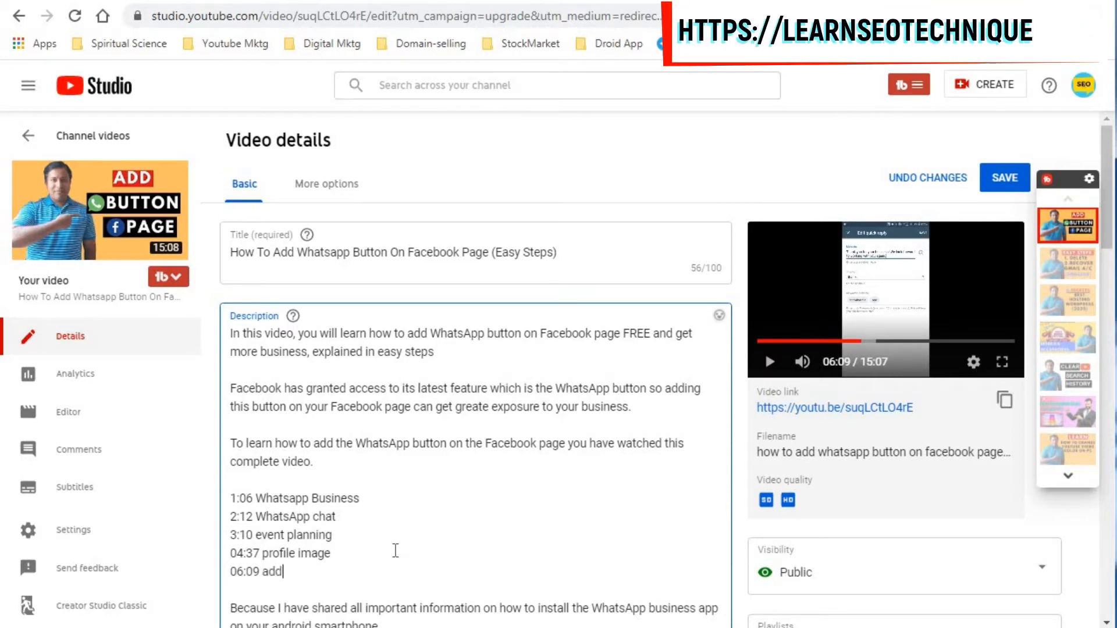
pyautogui.write('the mess')
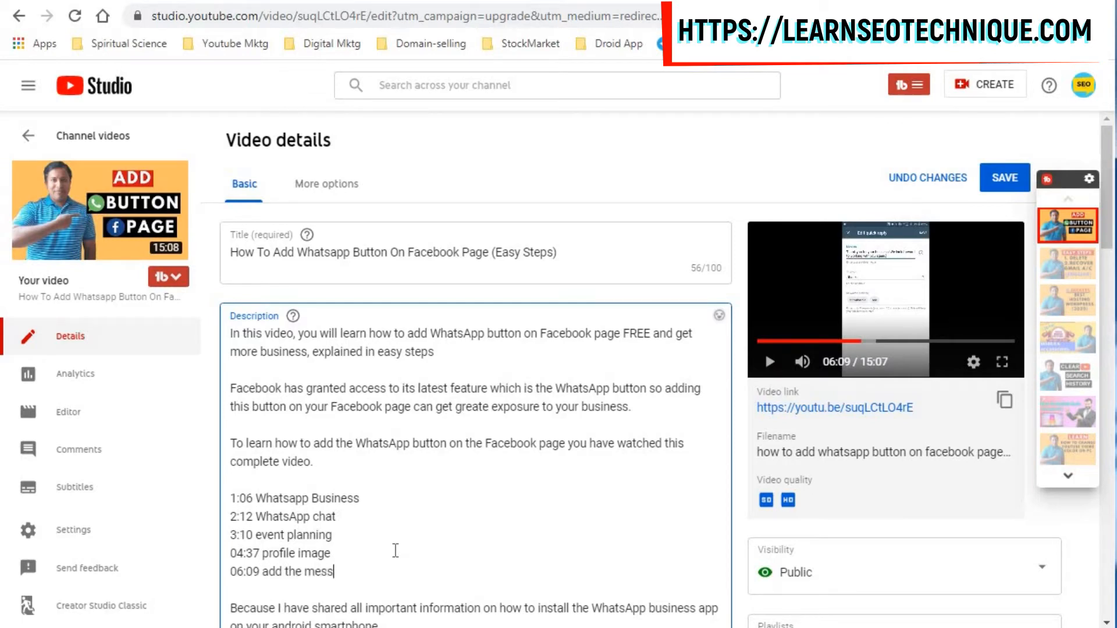
pyautogui.write('age')
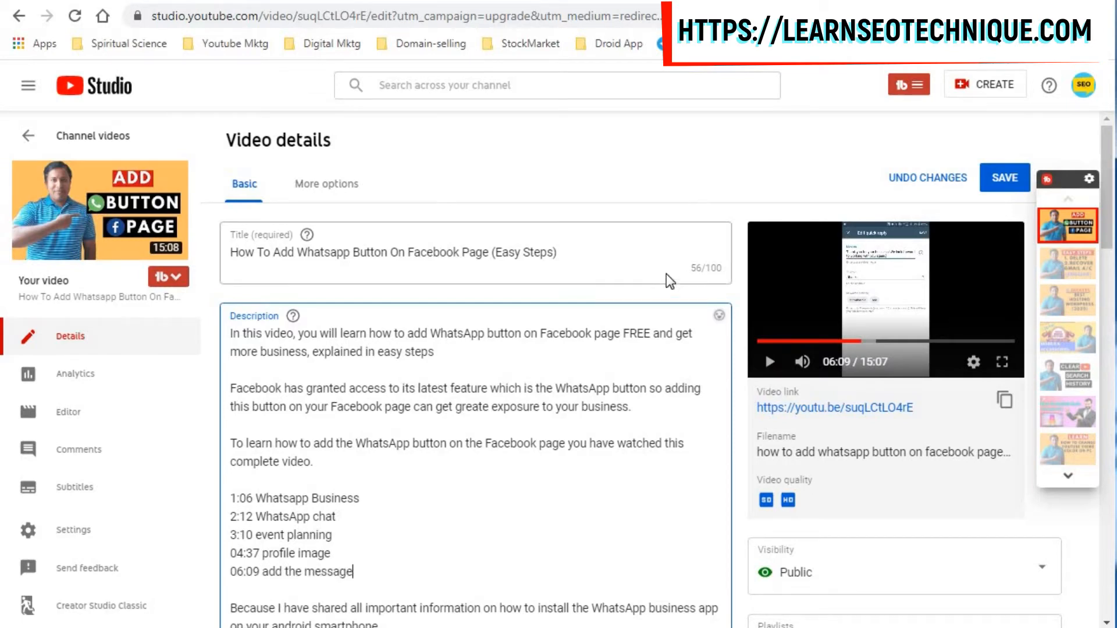
pyautogui.moveTo(1003, 178)
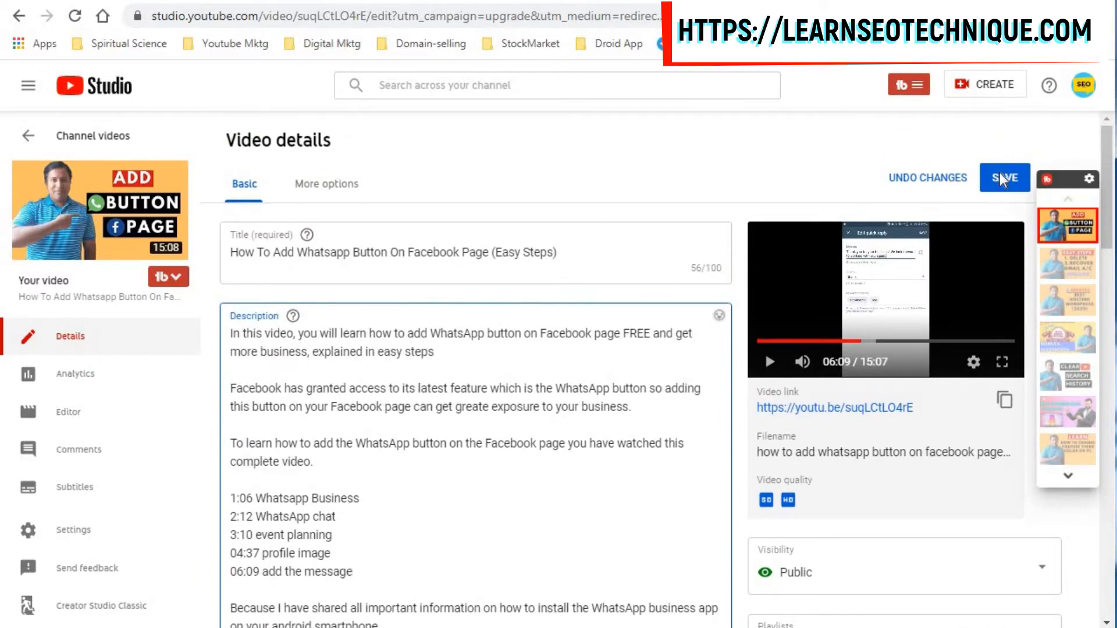
# - Save the video details so the 06:09 chapter line is kept
pyautogui.click(1004, 178)
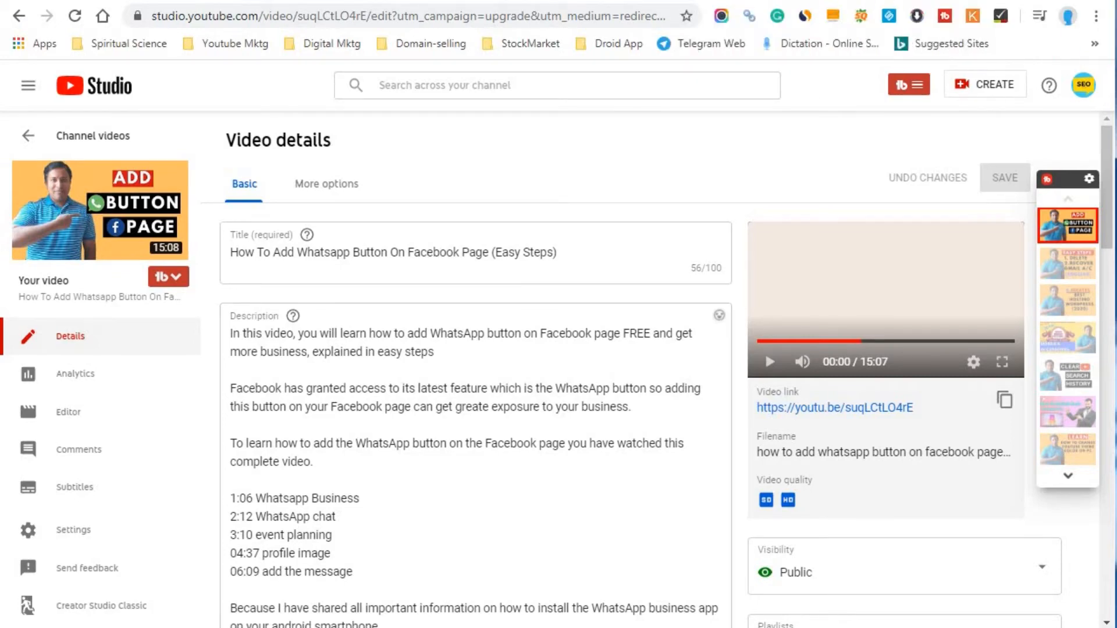
# - View the published video's watch page and expand its full description
pyautogui.click(833, 407)
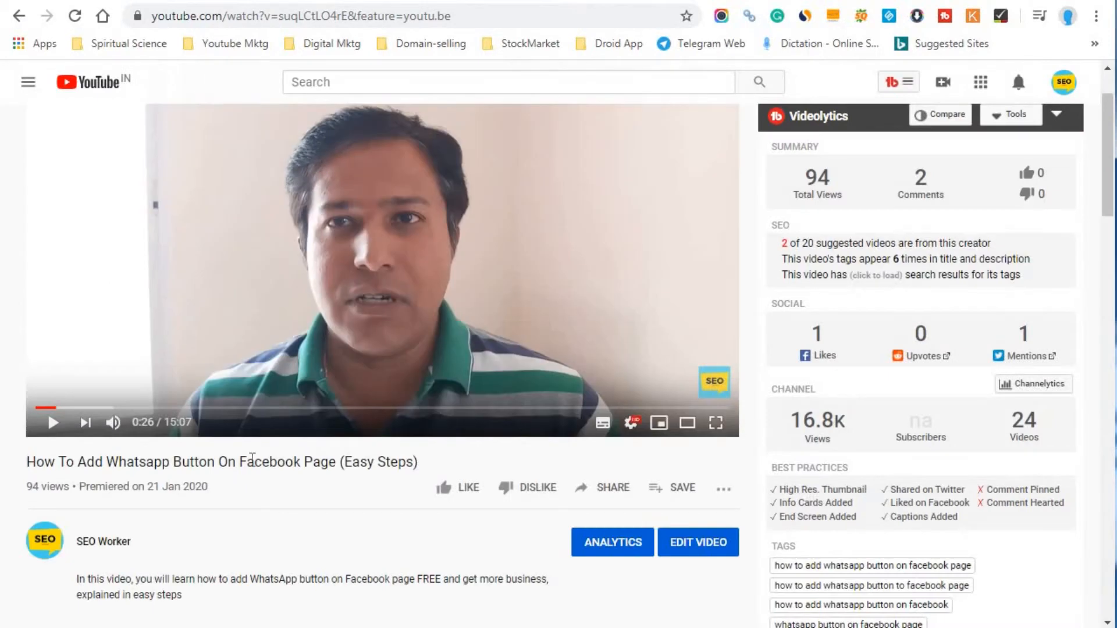
pyautogui.scroll(-3)
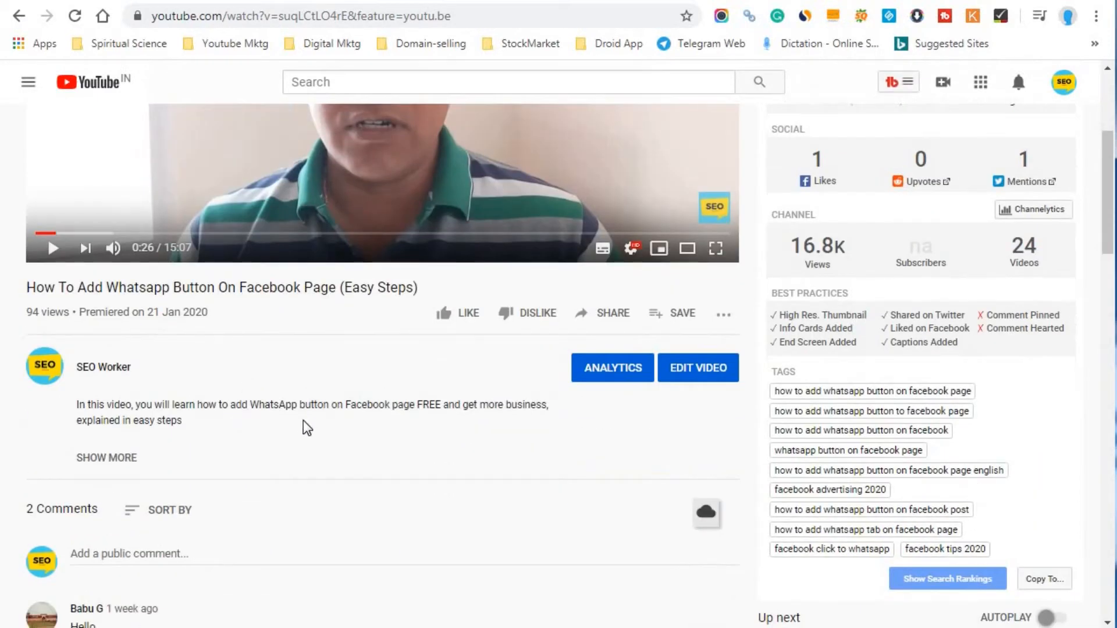
pyautogui.scroll(-3)
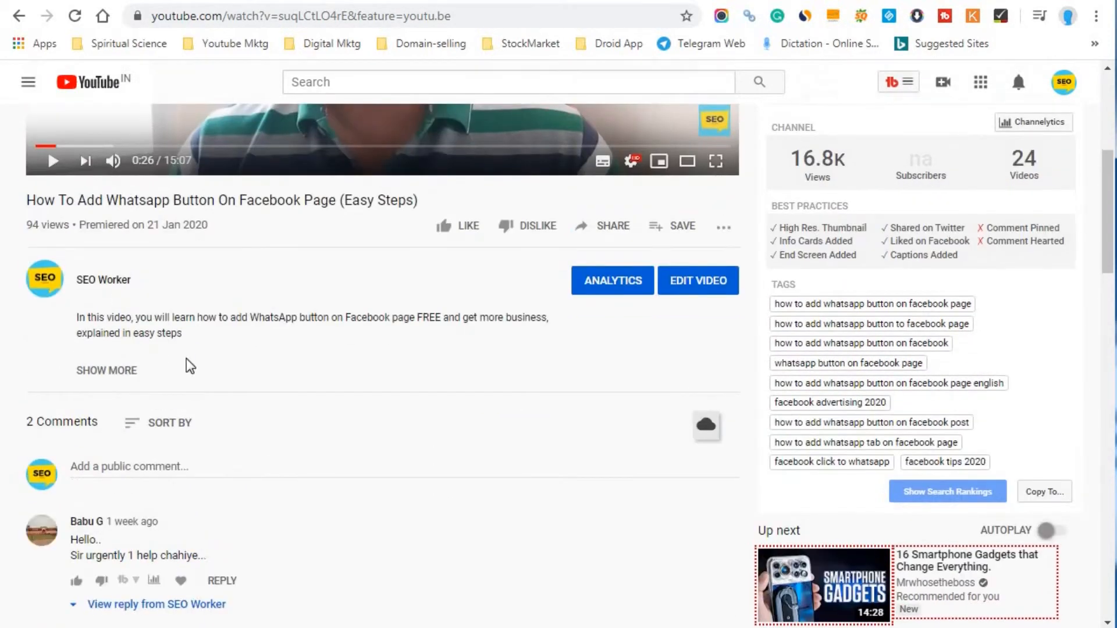
pyautogui.click(106, 370)
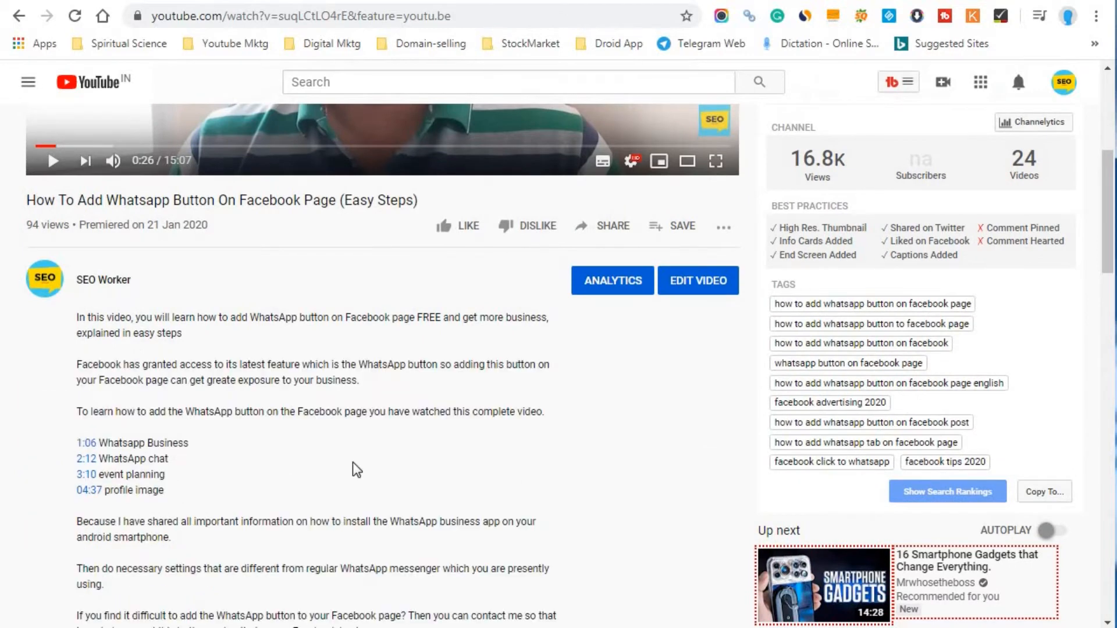
# - Reload the watch page and expand the description to show the 06:09 chapter
pyautogui.scroll(3)
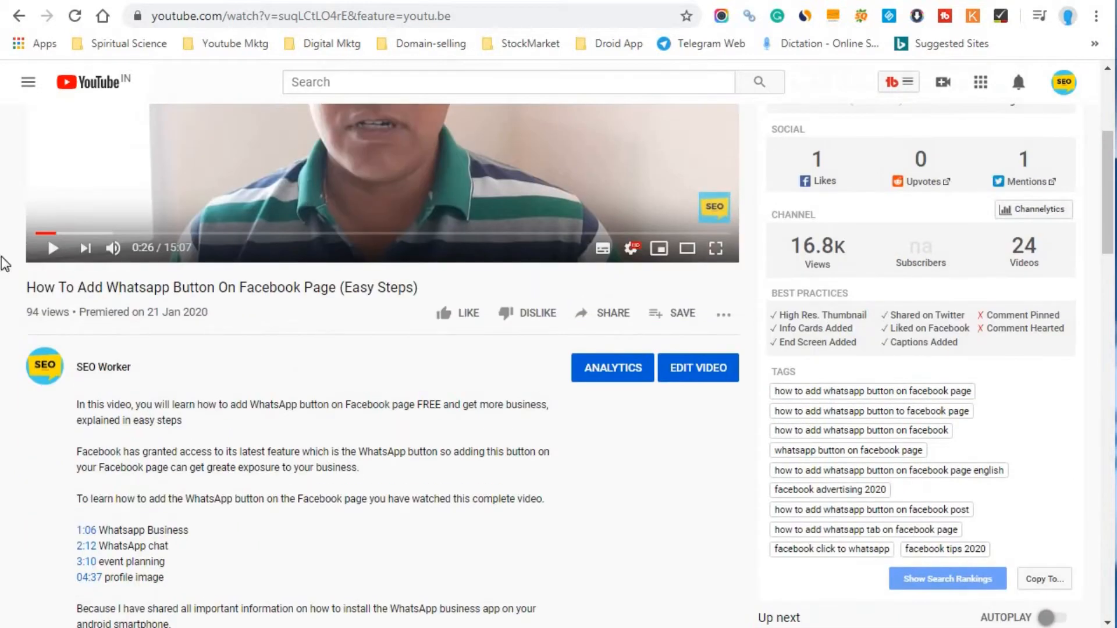
pyautogui.moveTo(531, 409)
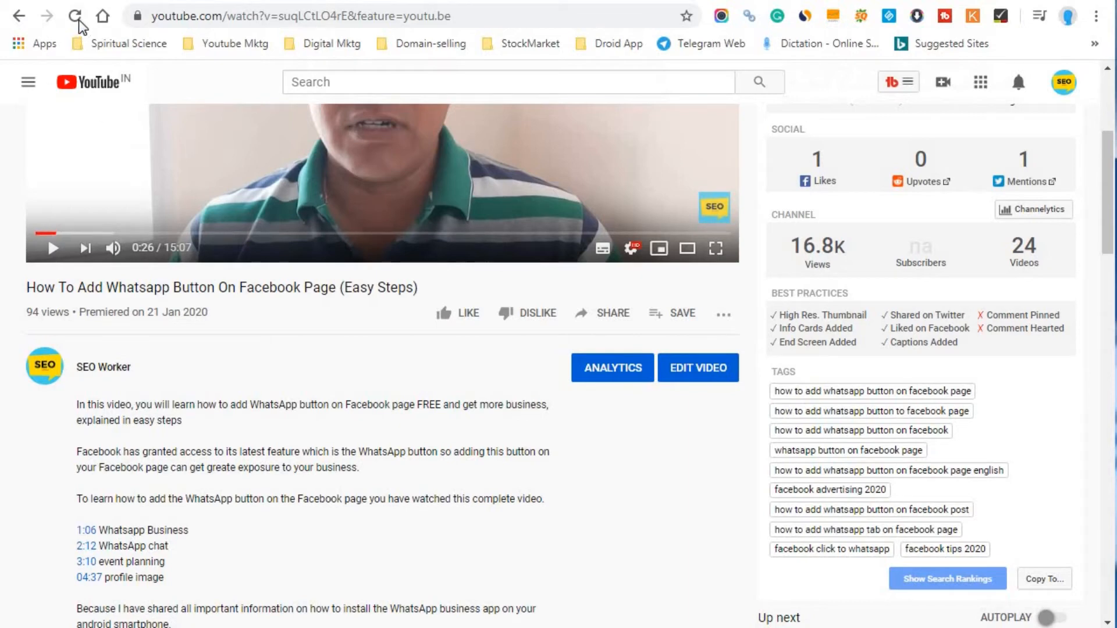
pyautogui.click(74, 15)
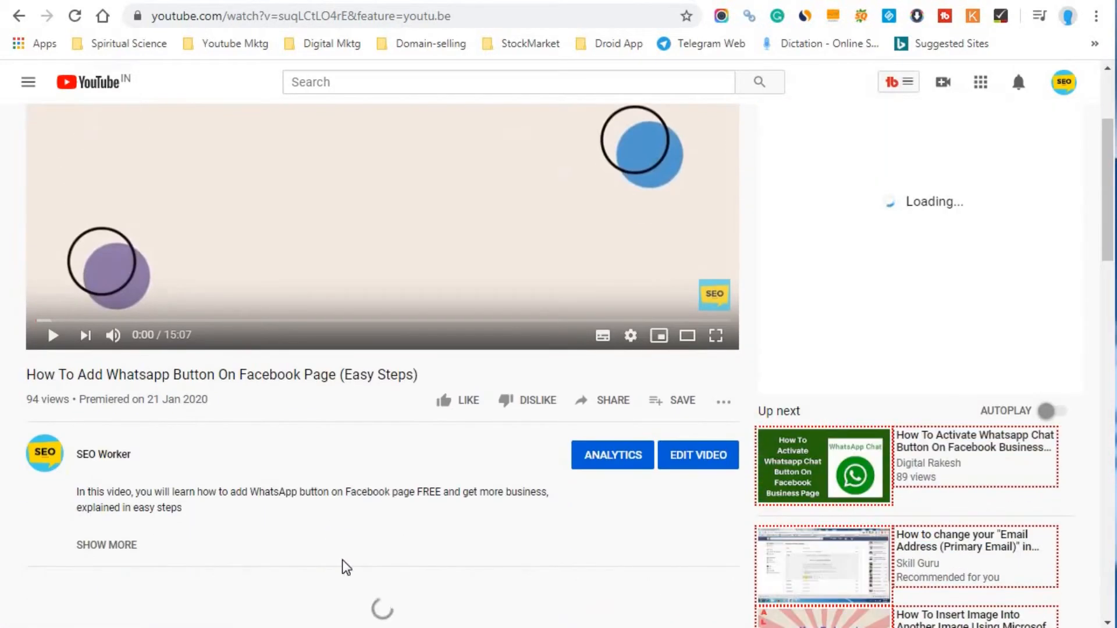
pyautogui.scroll(-3)
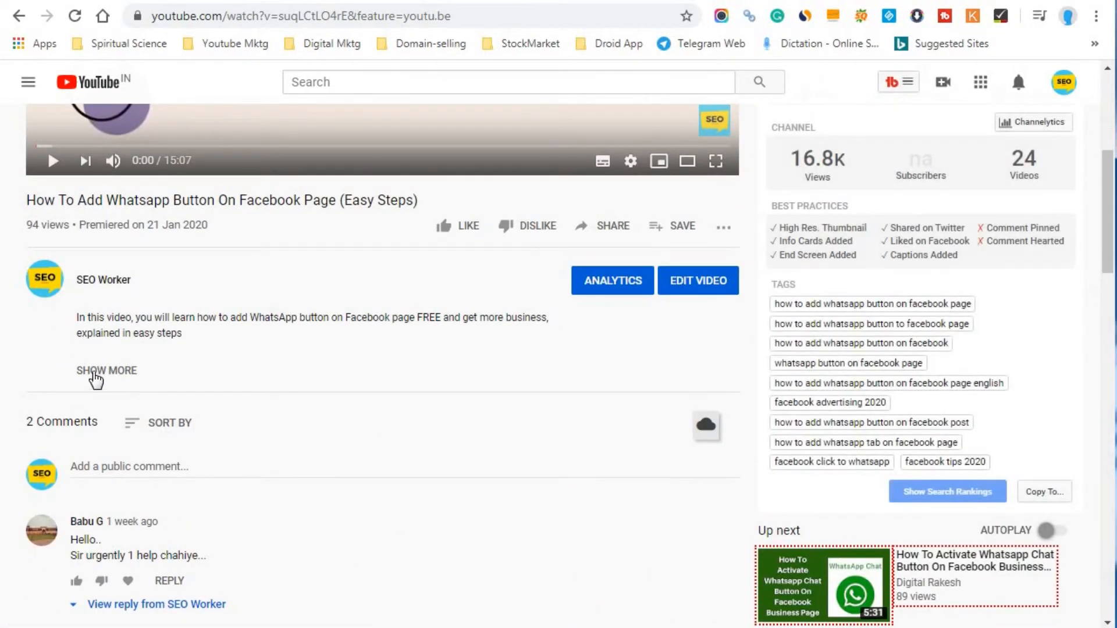
pyautogui.click(106, 370)
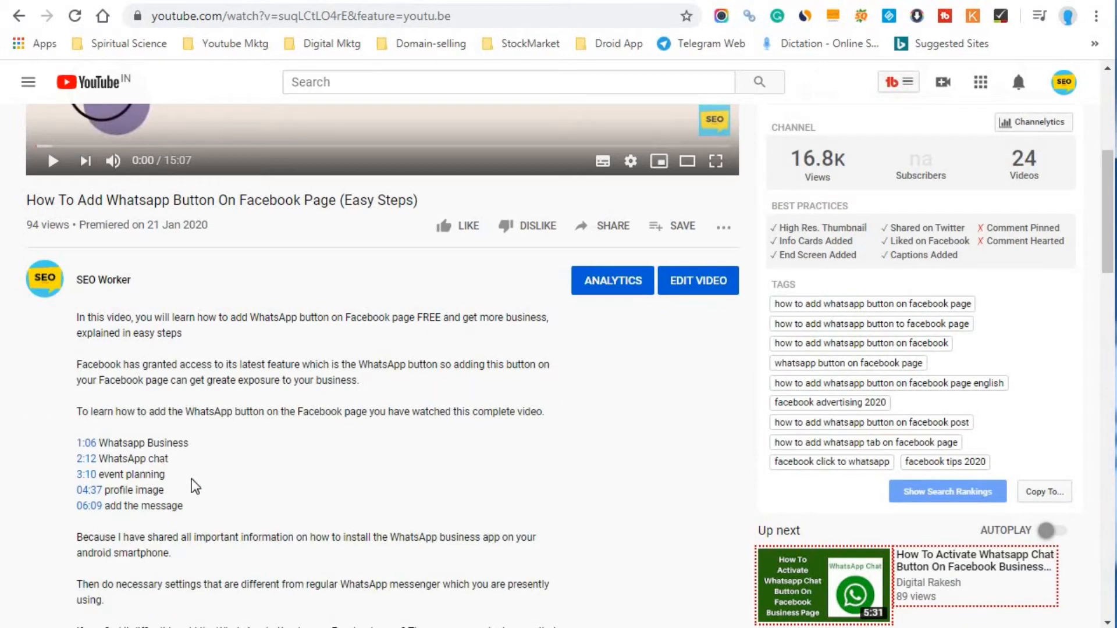
pyautogui.moveTo(160, 518)
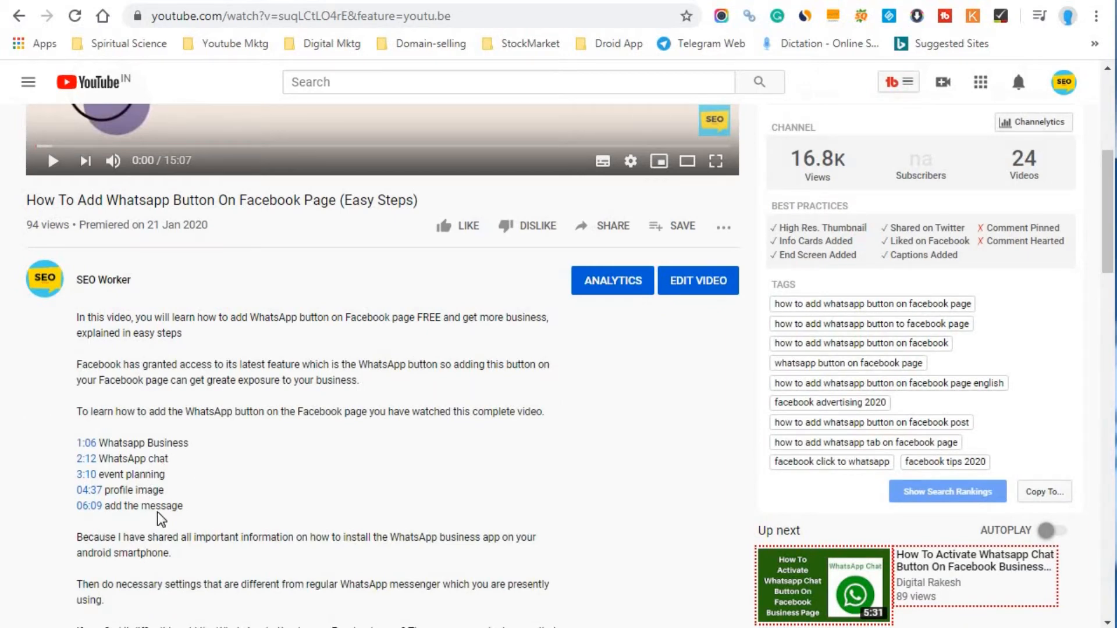
pyautogui.moveTo(80, 616)
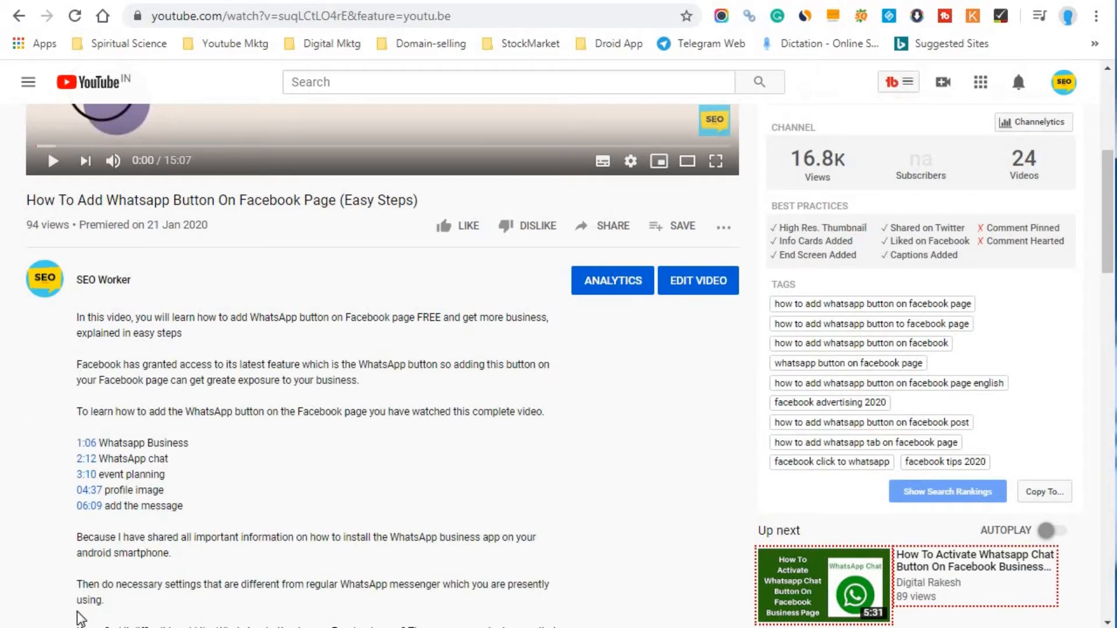
pyautogui.moveTo(387, 531)
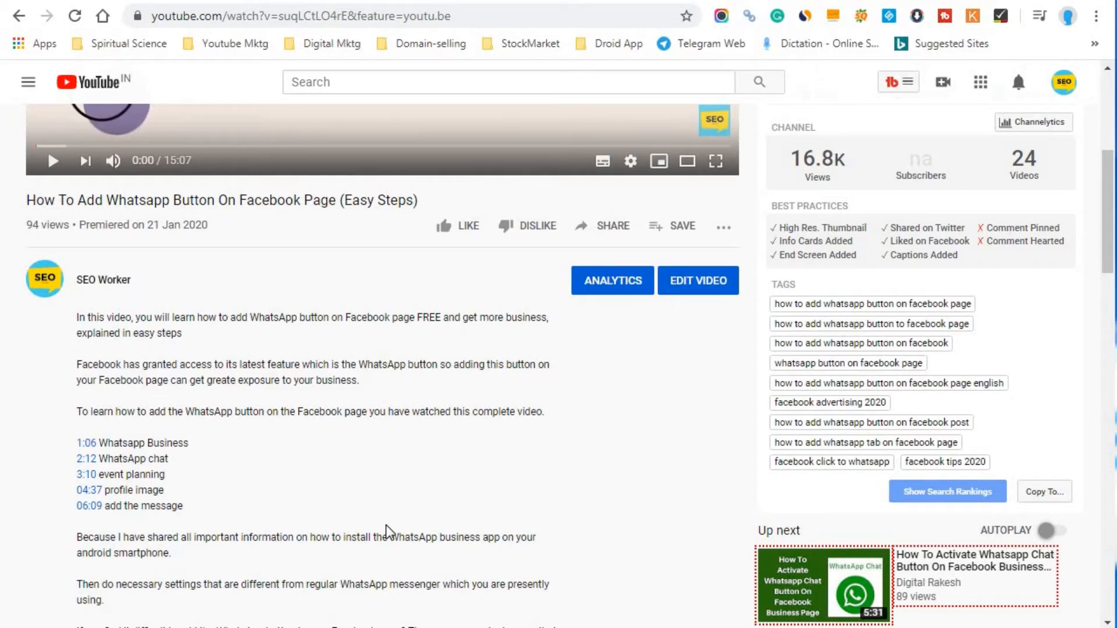
pyautogui.moveTo(91, 478)
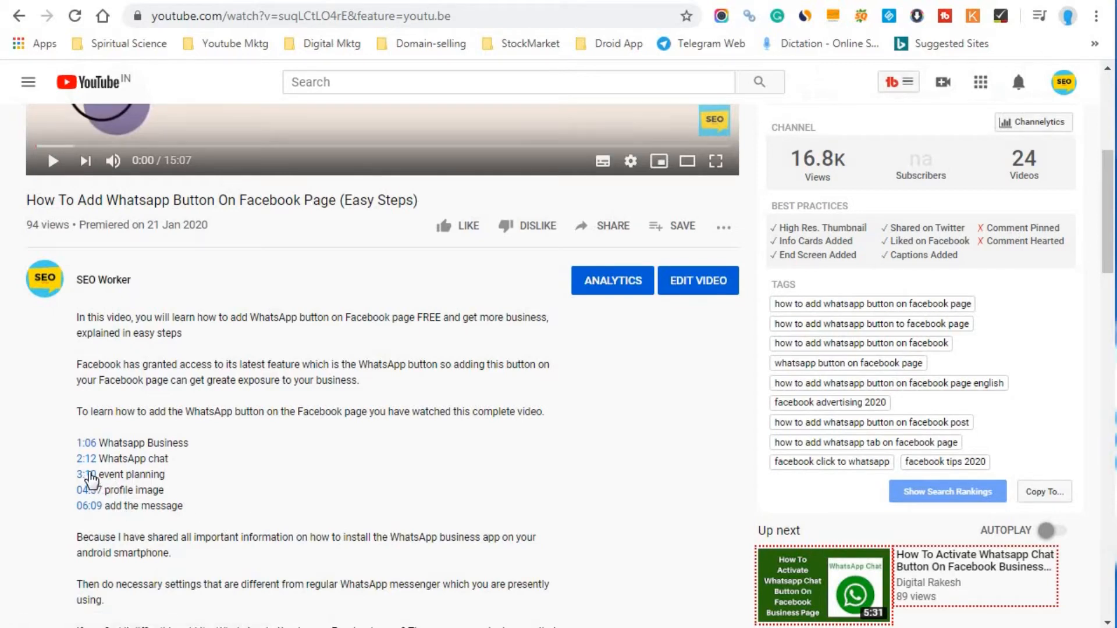
pyautogui.moveTo(85, 463)
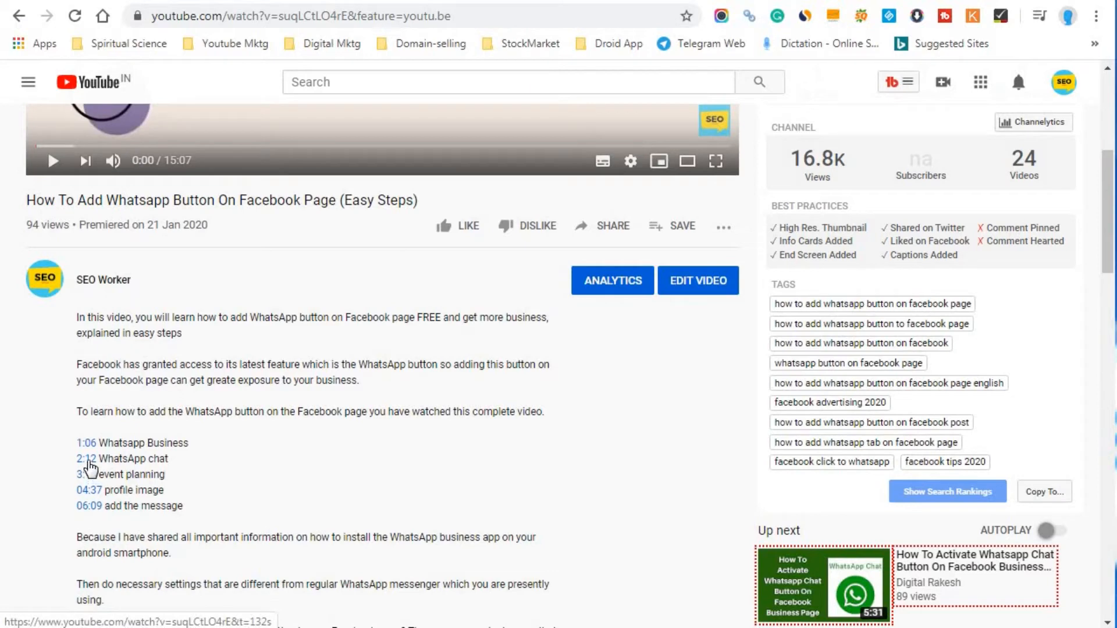
# - Jump playback to the 2:12 WhatsApp chat chapter and play from there
pyautogui.click(87, 458)
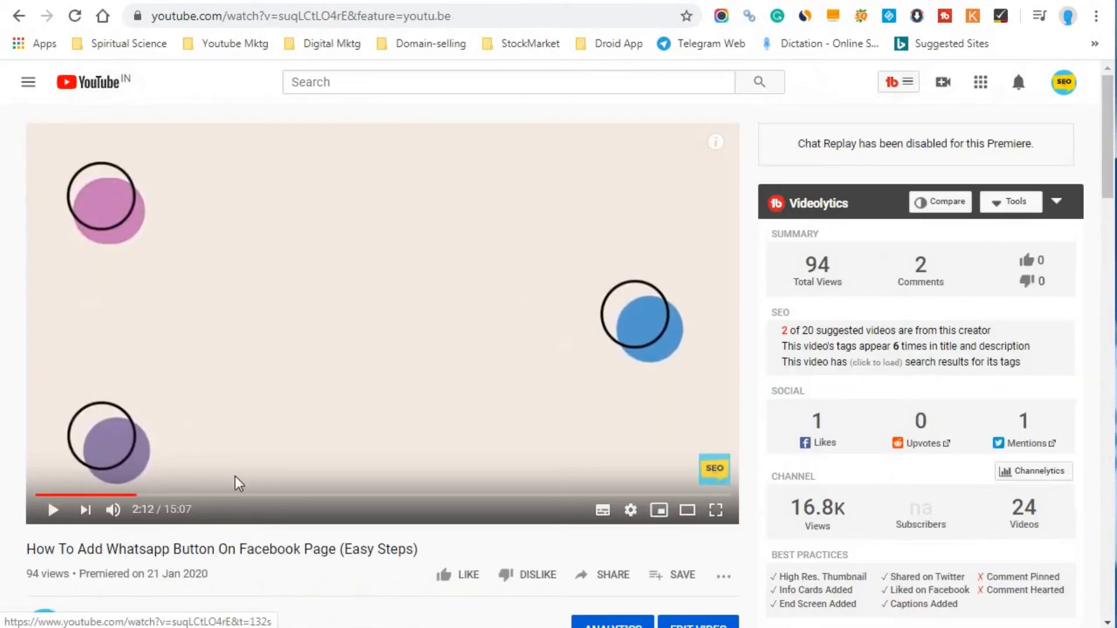
pyautogui.click(52, 510)
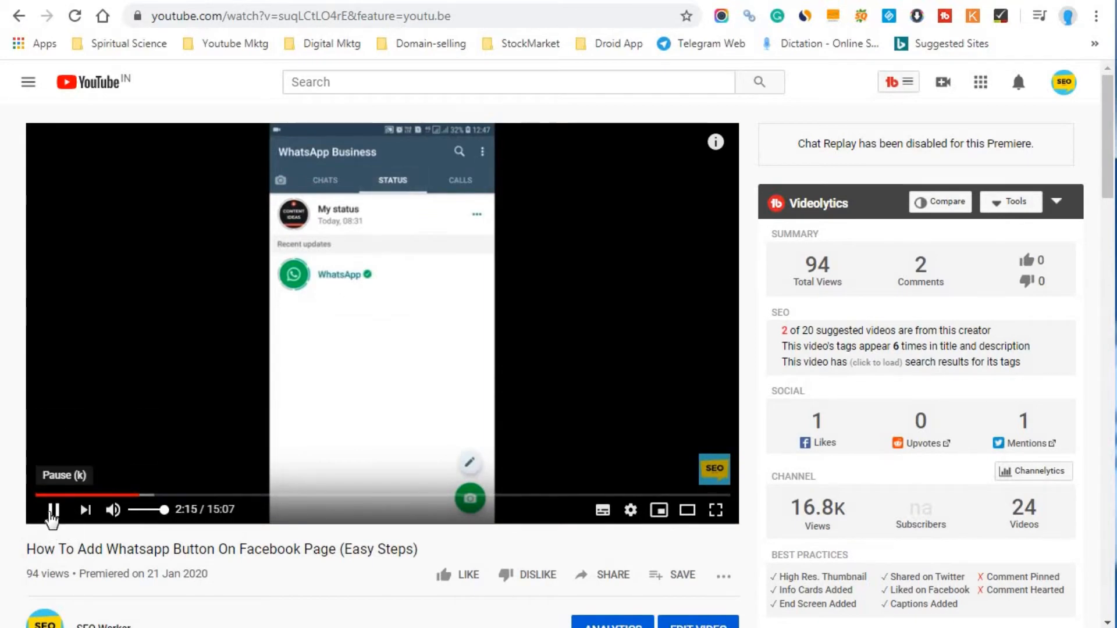
pyautogui.scroll(-3)
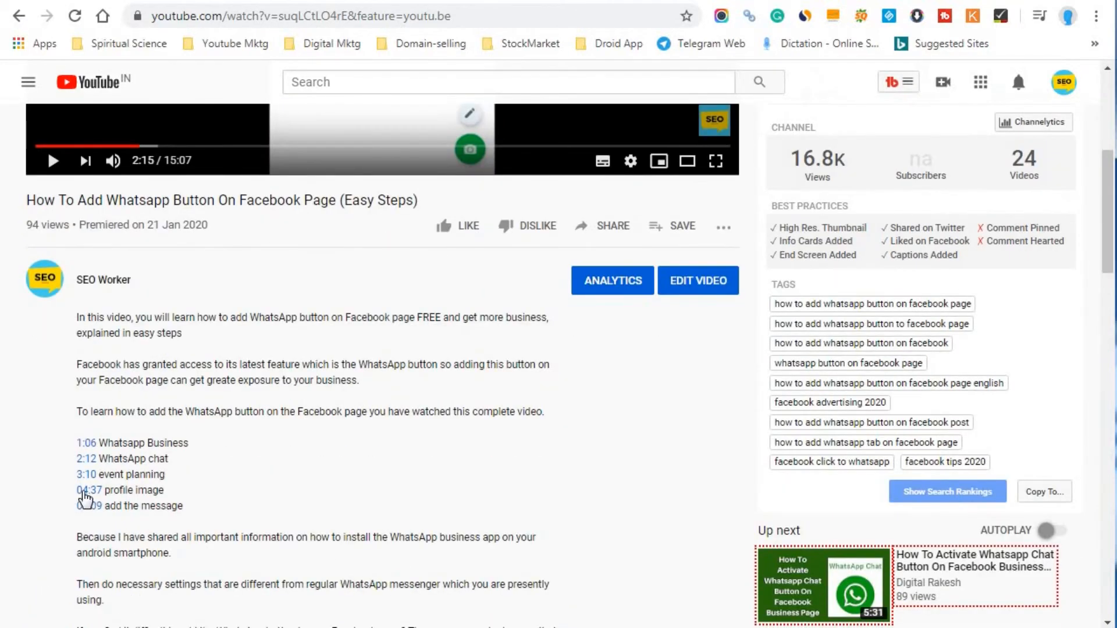
pyautogui.moveTo(87, 474)
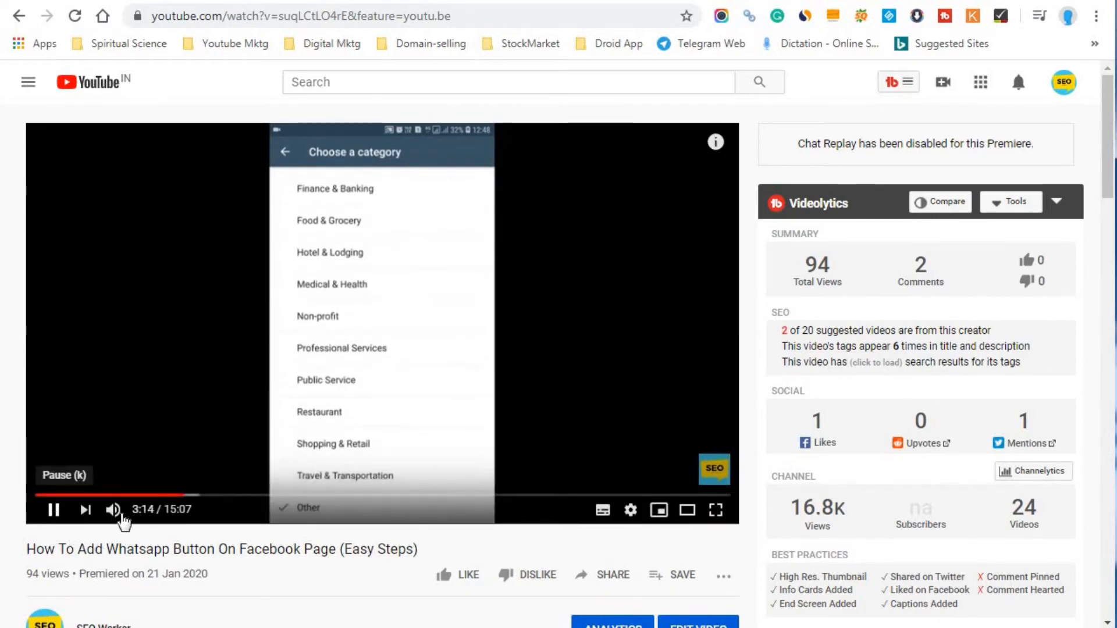
# - Jump to the 06:09 chapter, play it and pause just after 6:10
pyautogui.scroll(-3)
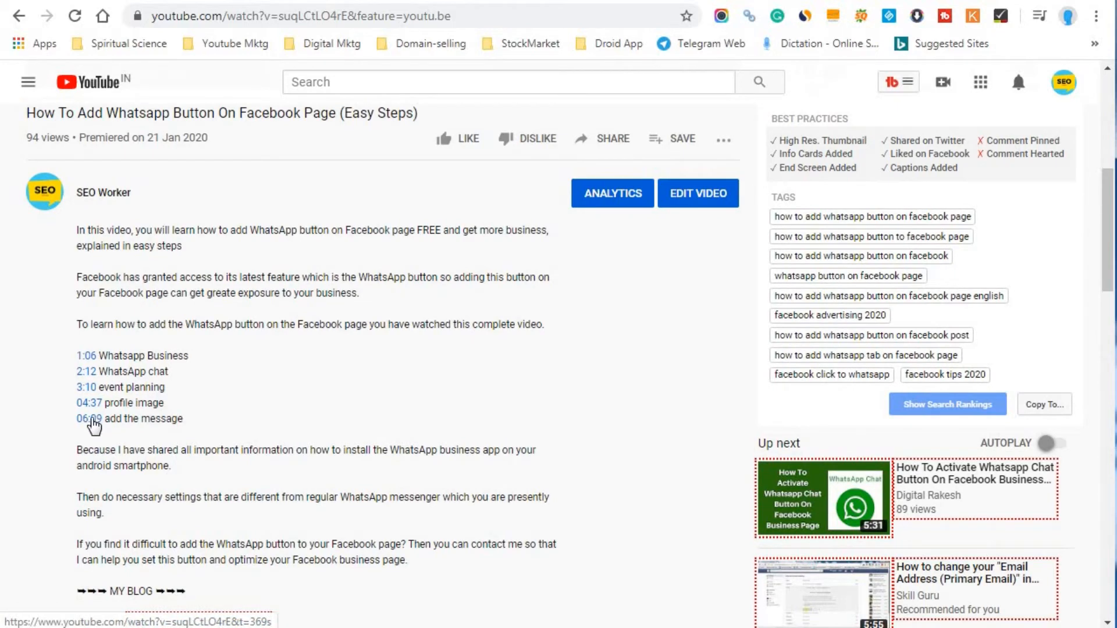
pyautogui.moveTo(256, 439)
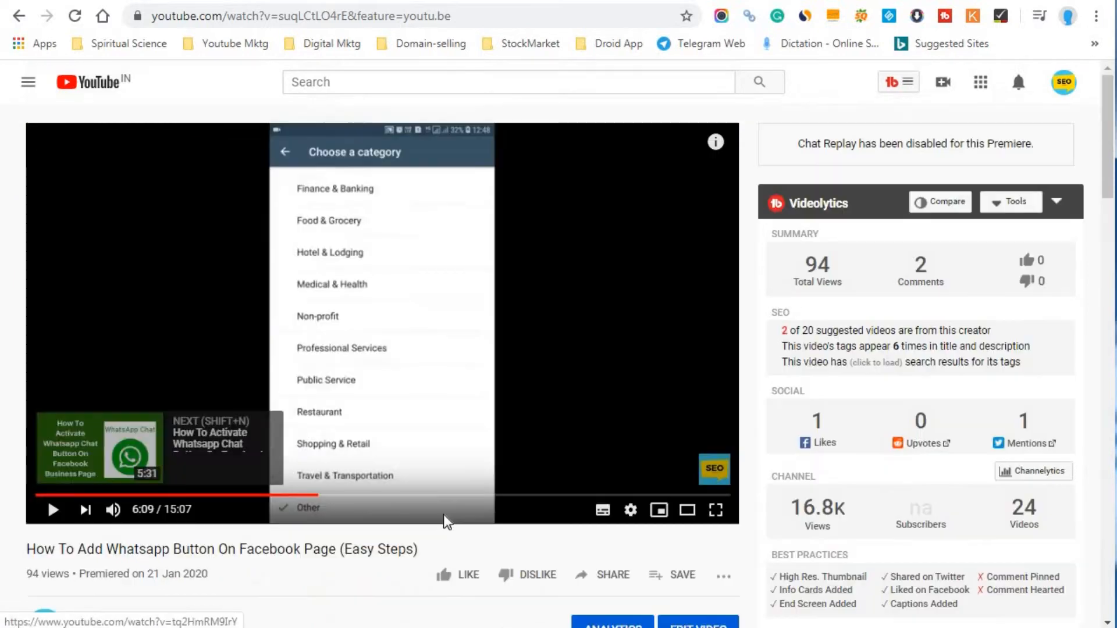
pyautogui.click(53, 509)
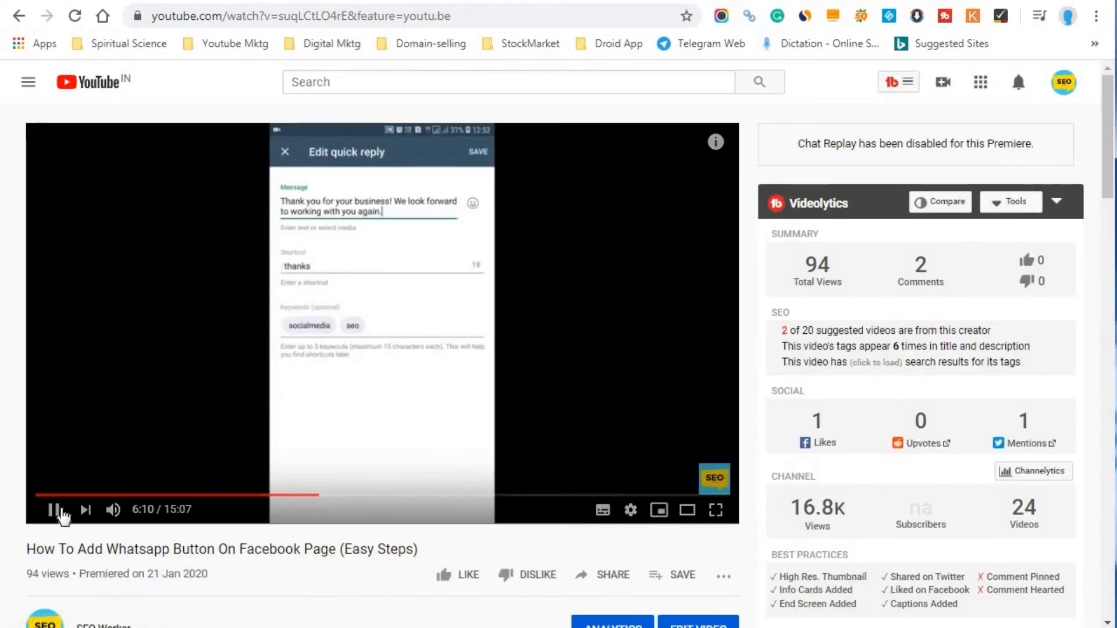
pyautogui.click(56, 510)
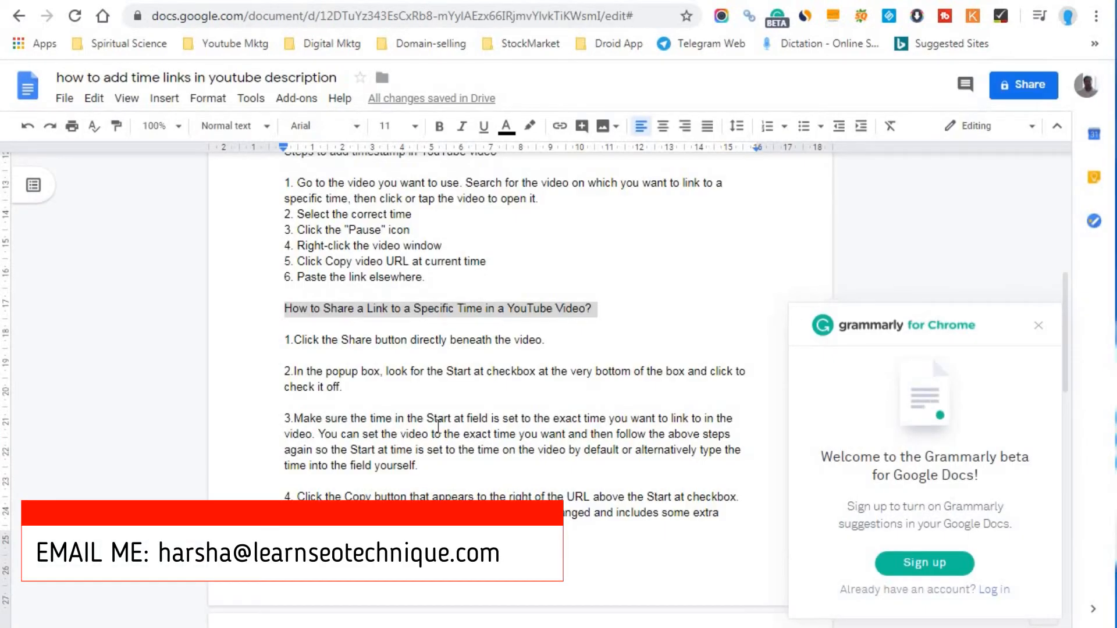
pyautogui.moveTo(919, 25)
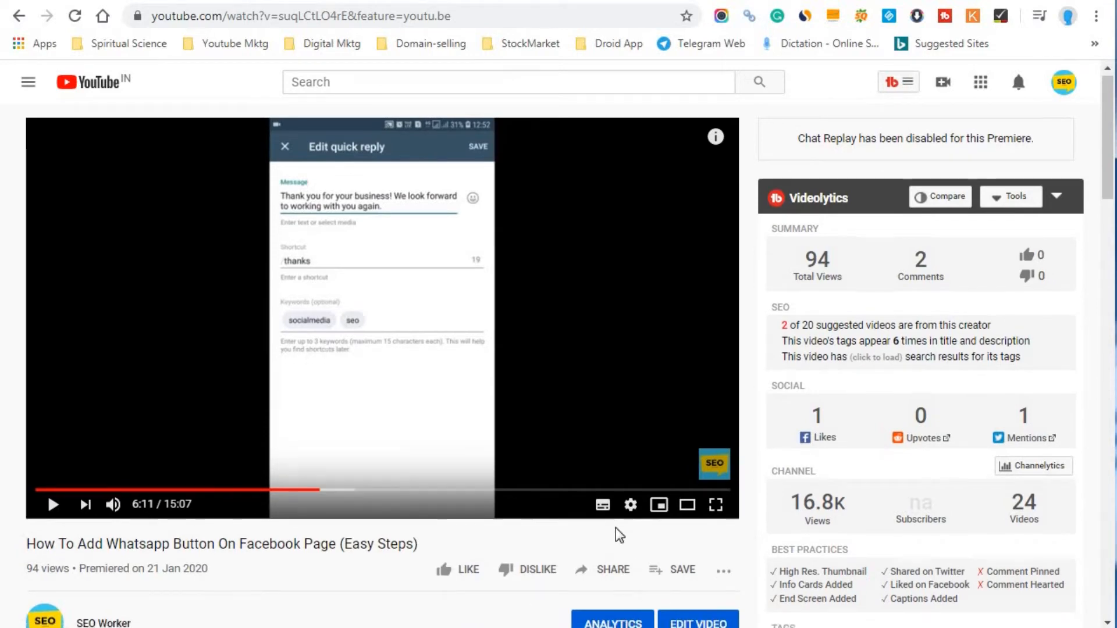
# - Enable Start at in the share box and enter 10 for the custom start time
pyautogui.click(611, 569)
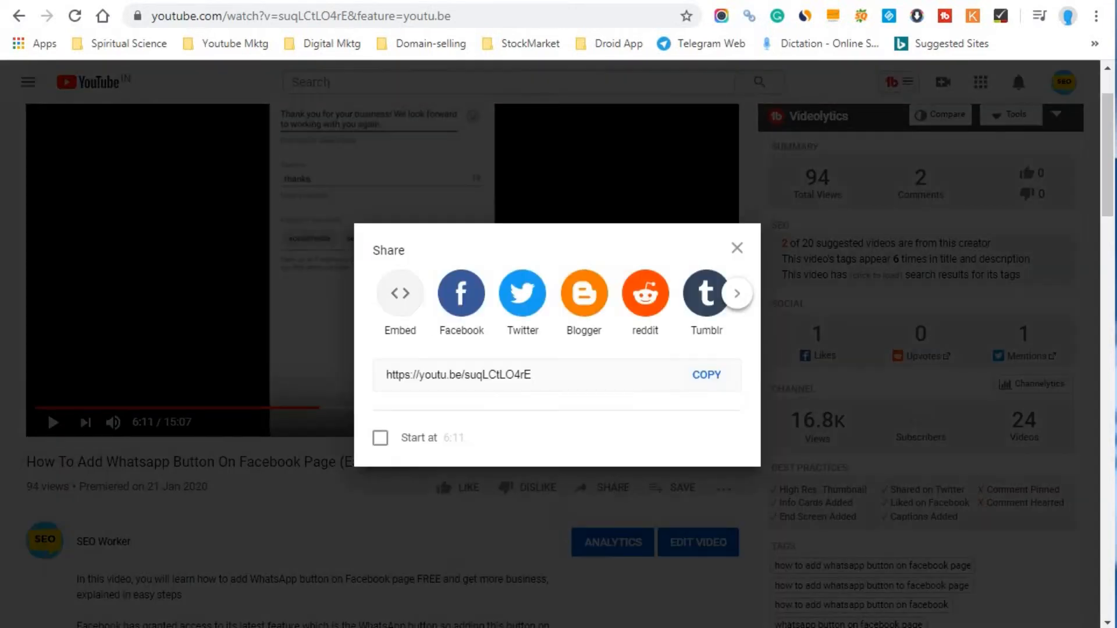
pyautogui.moveTo(655, 328)
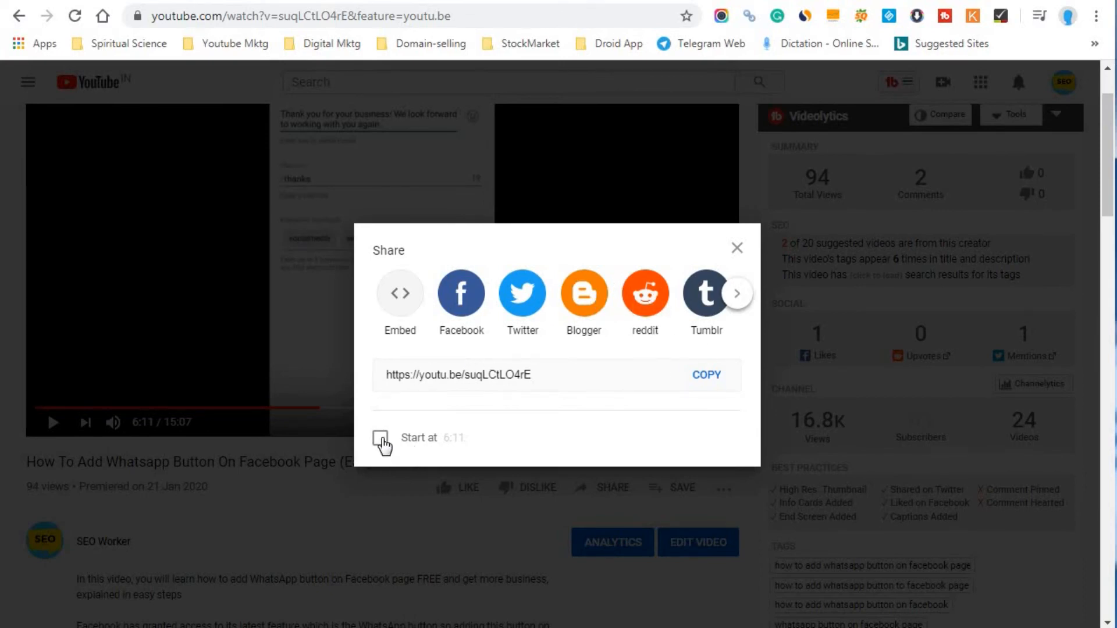
pyautogui.click(380, 439)
pyautogui.write('2:')
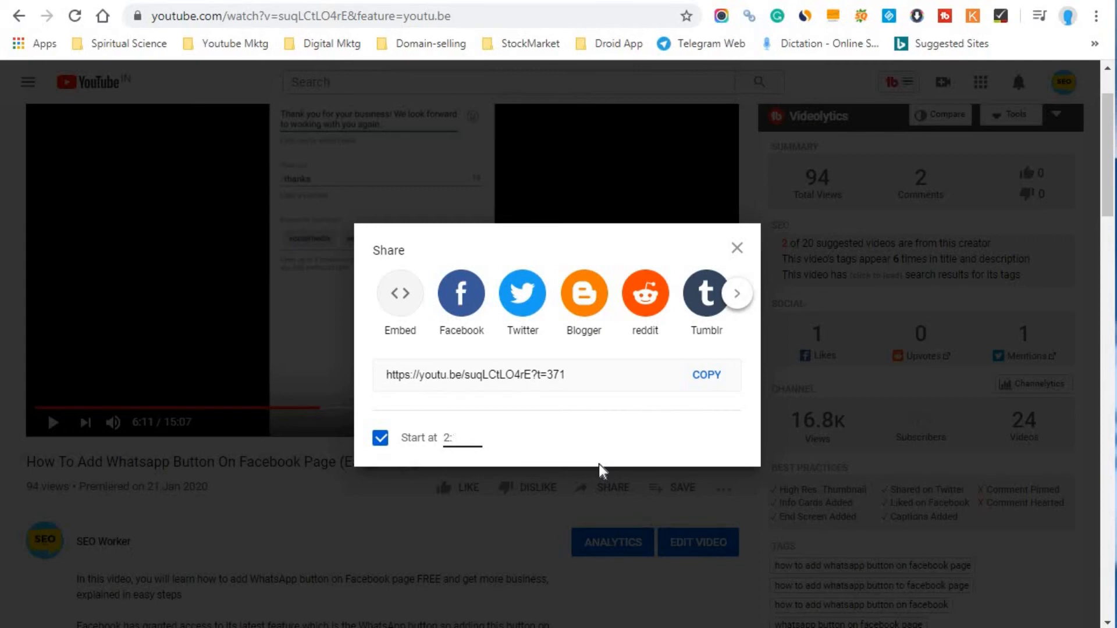
pyautogui.write('10')
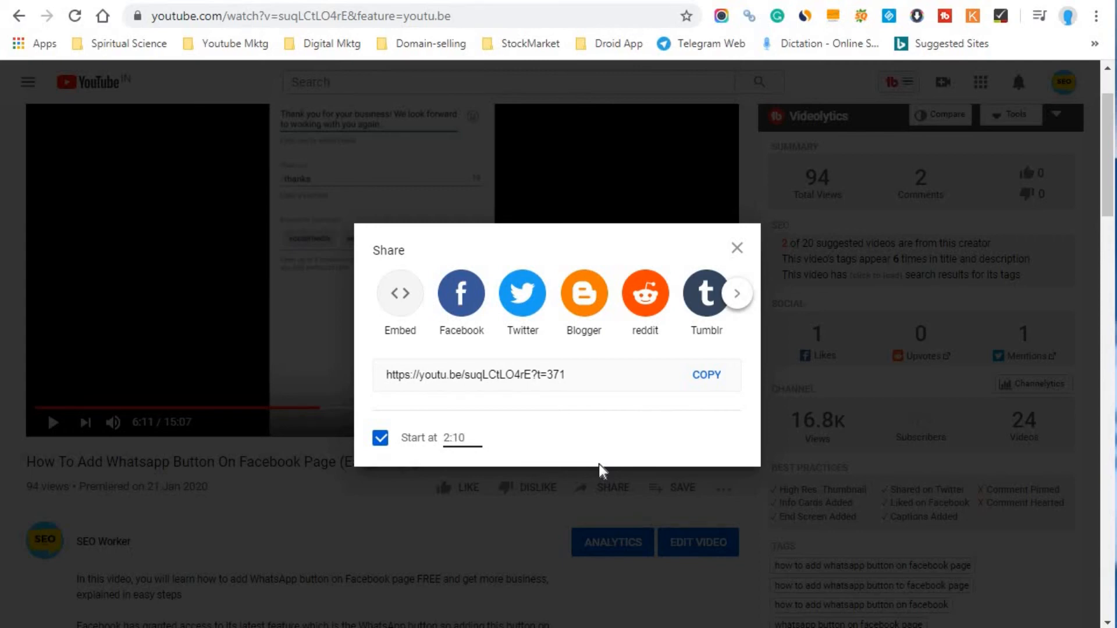
pyautogui.moveTo(639, 437)
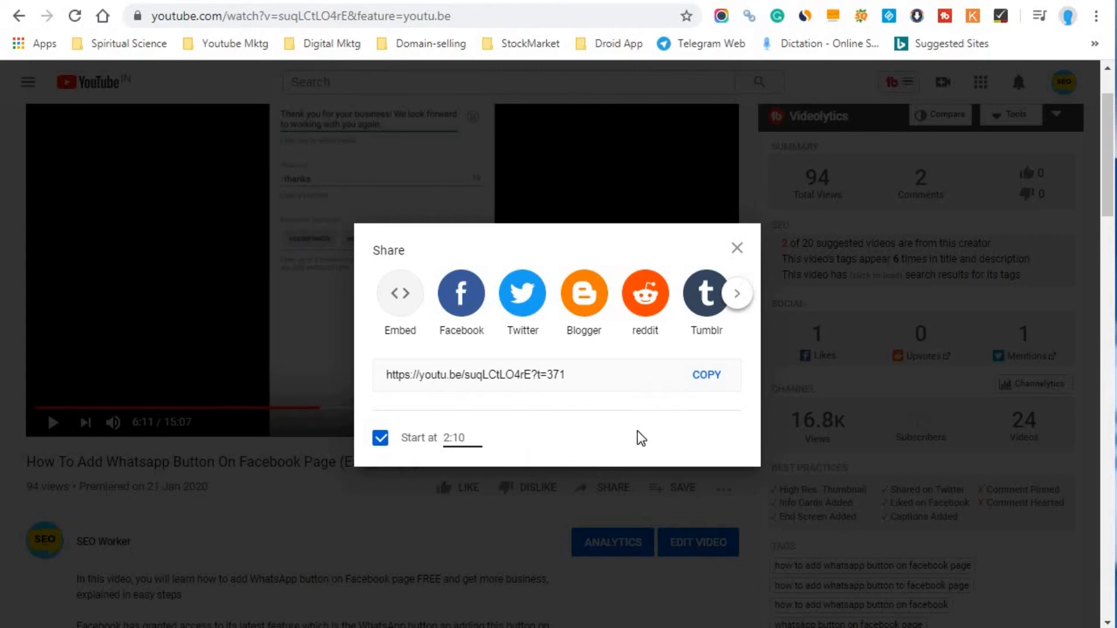
pyautogui.click(500, 374)
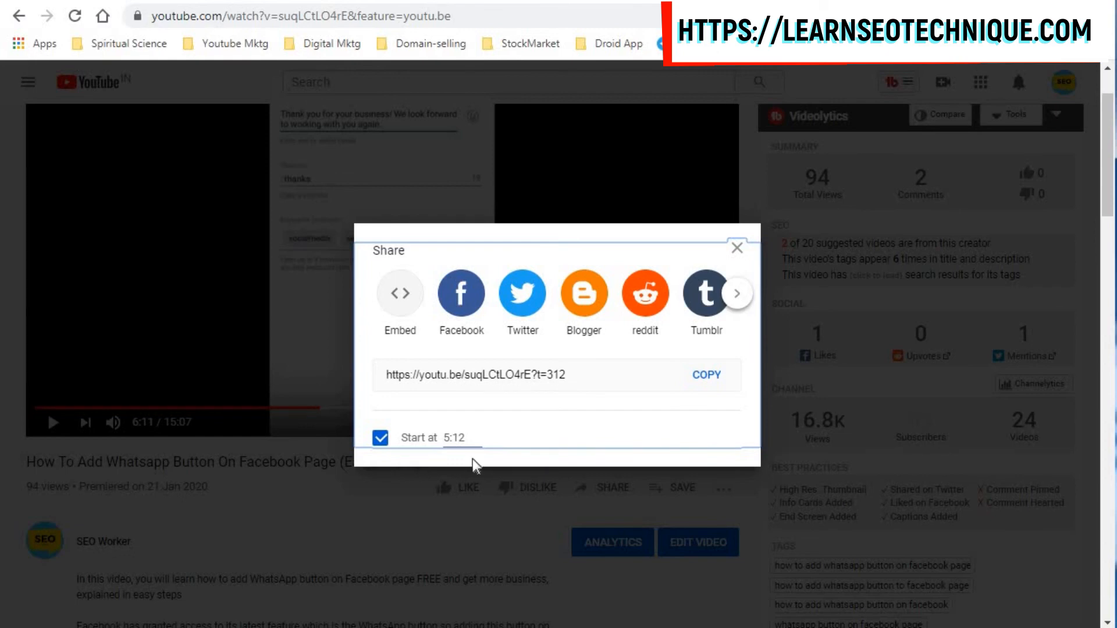
pyautogui.moveTo(691, 392)
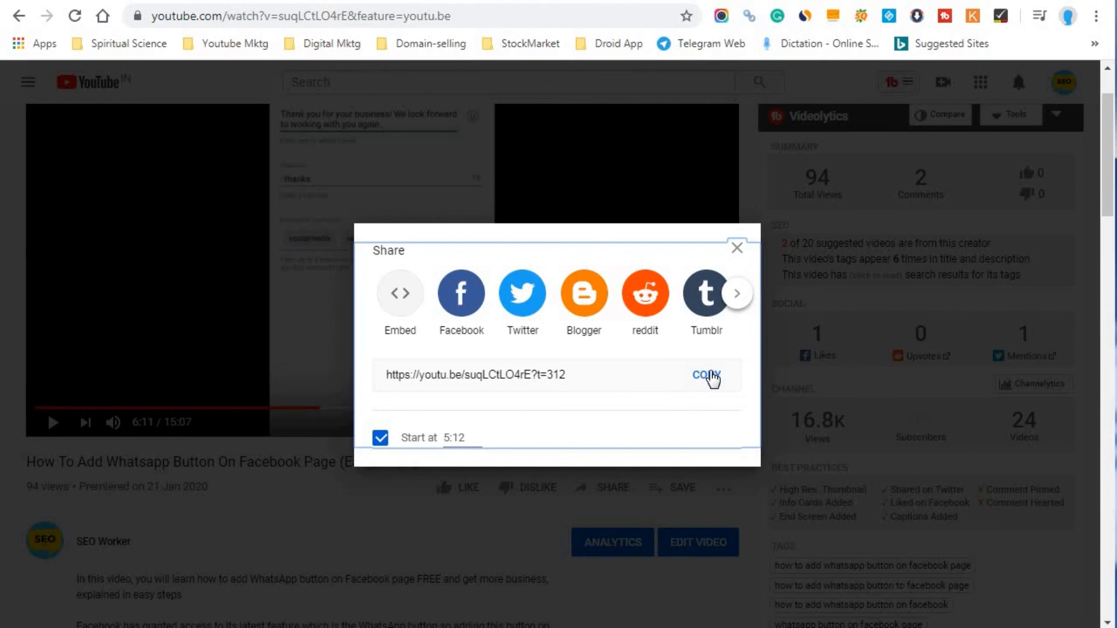
pyautogui.moveTo(652, 387)
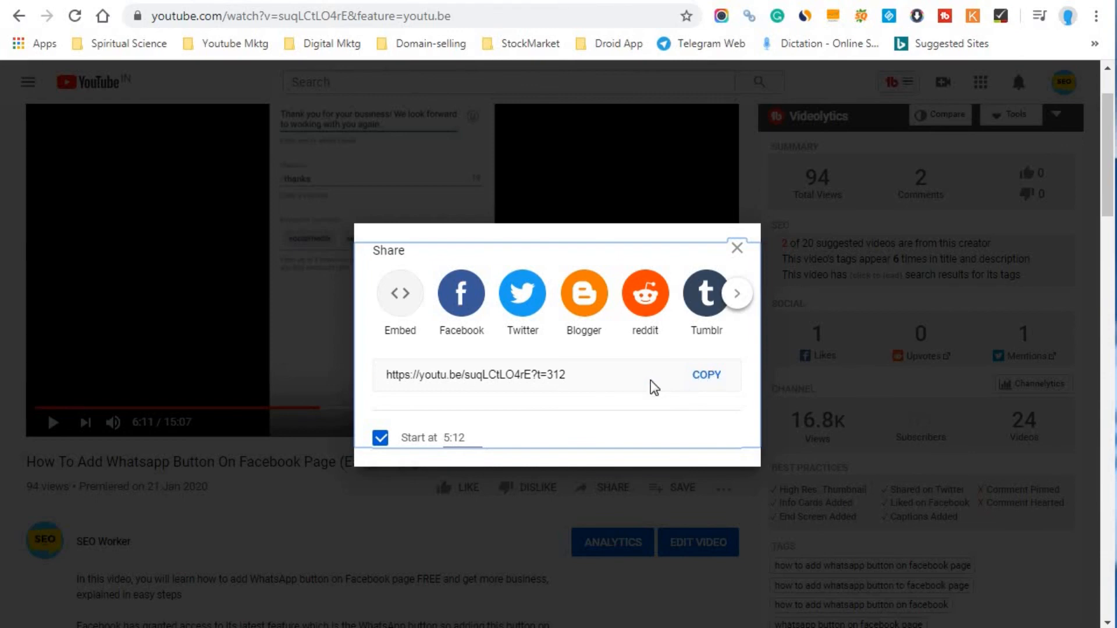
pyautogui.moveTo(388, 388)
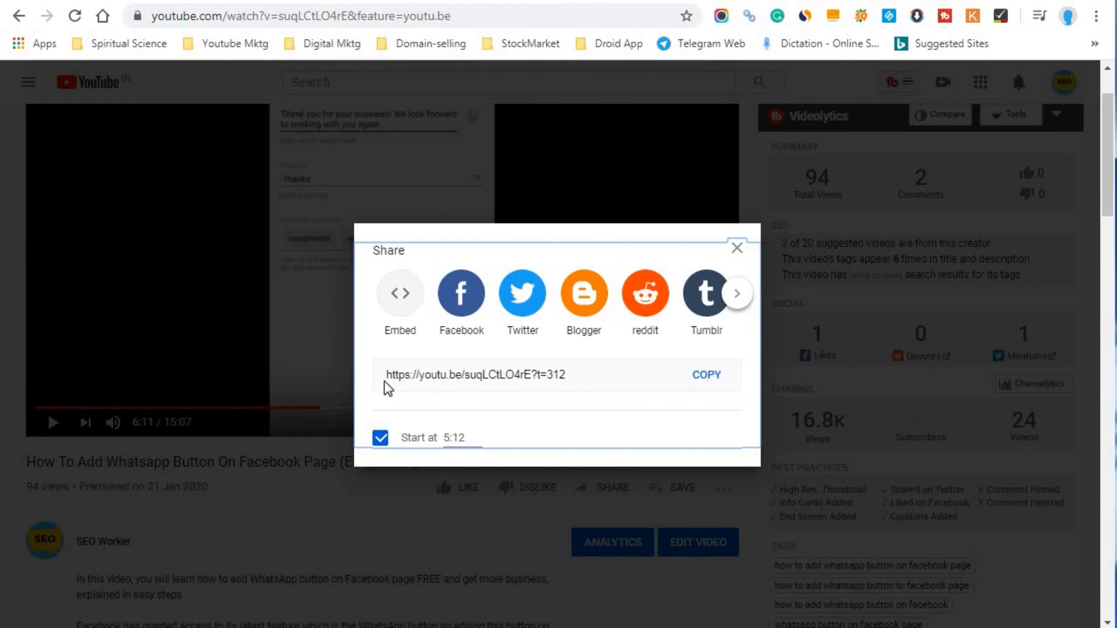
pyautogui.moveTo(471, 442)
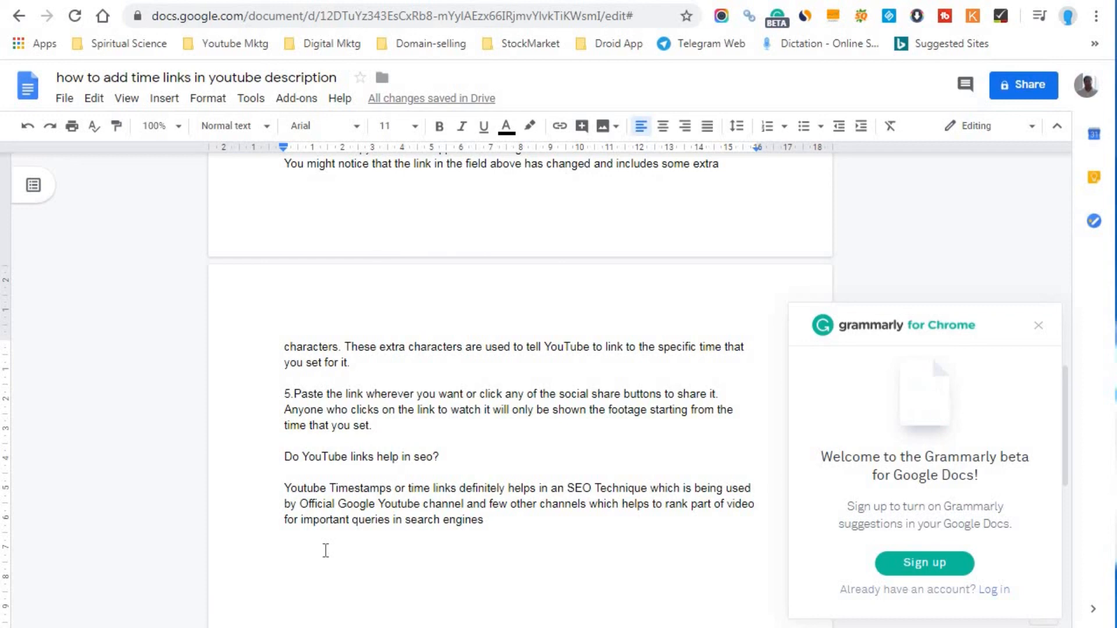
# - Scroll the Google Docs time-links guide back up to its title
pyautogui.scroll(3)
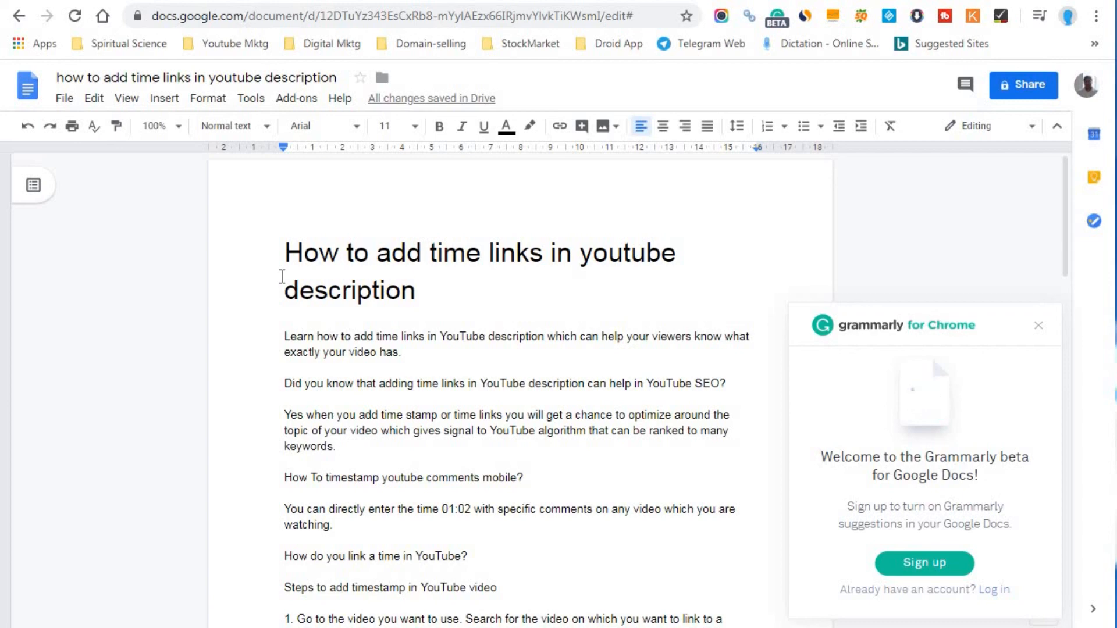
pyautogui.moveTo(278, 407)
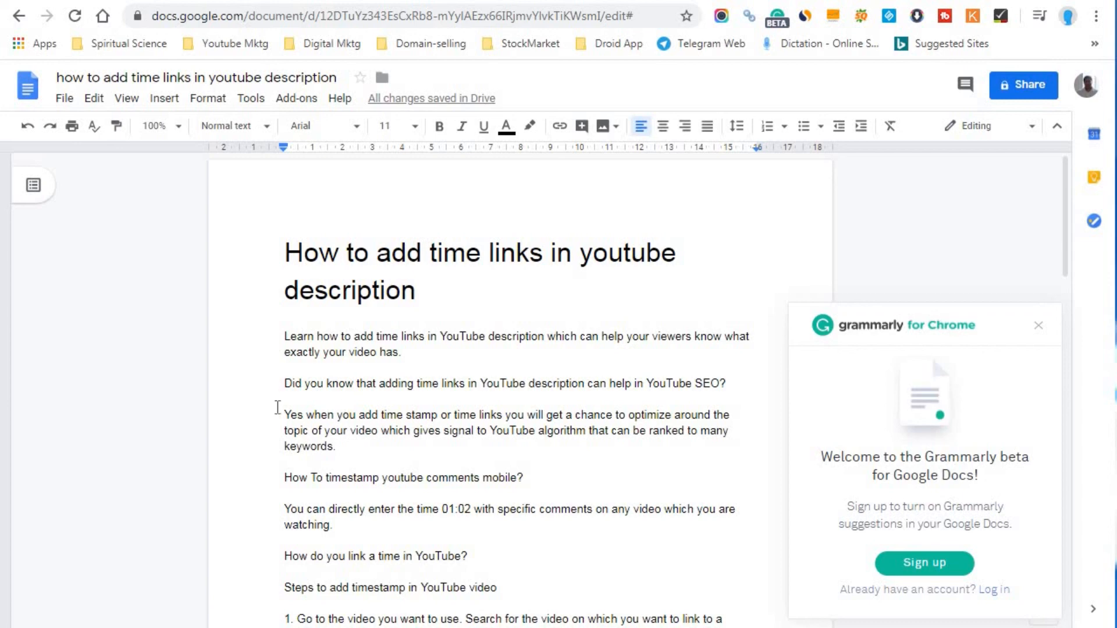